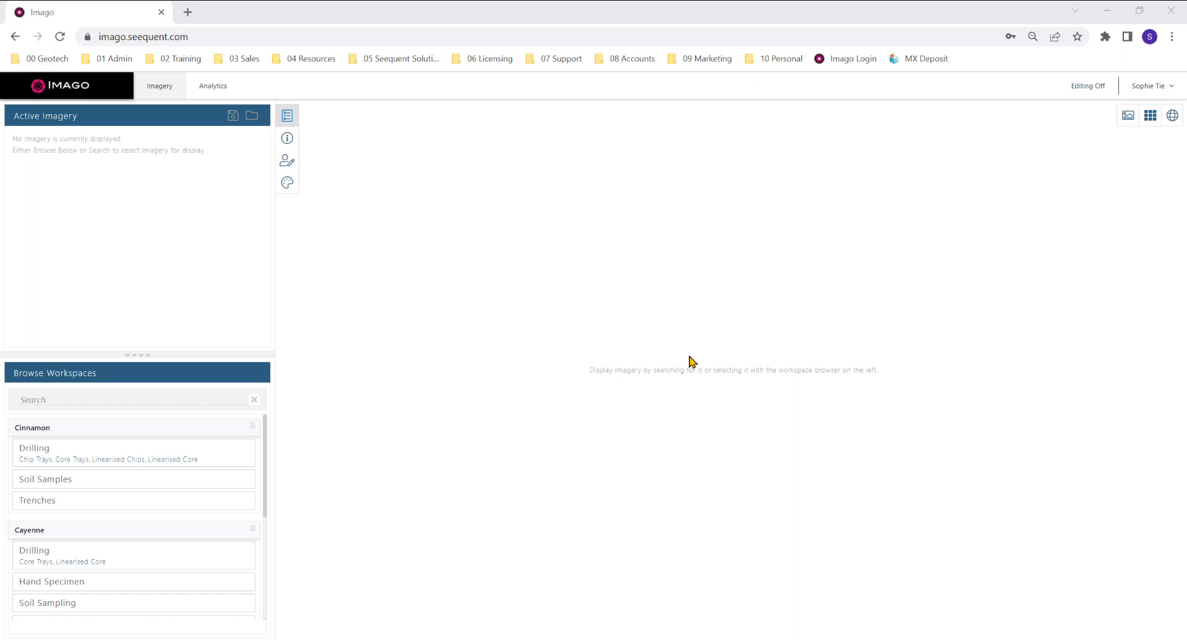
Load DD23-0431 from Cinnamon's Drilling dataset onto the light table, then return to the workspace list.
scroll(down, 3)
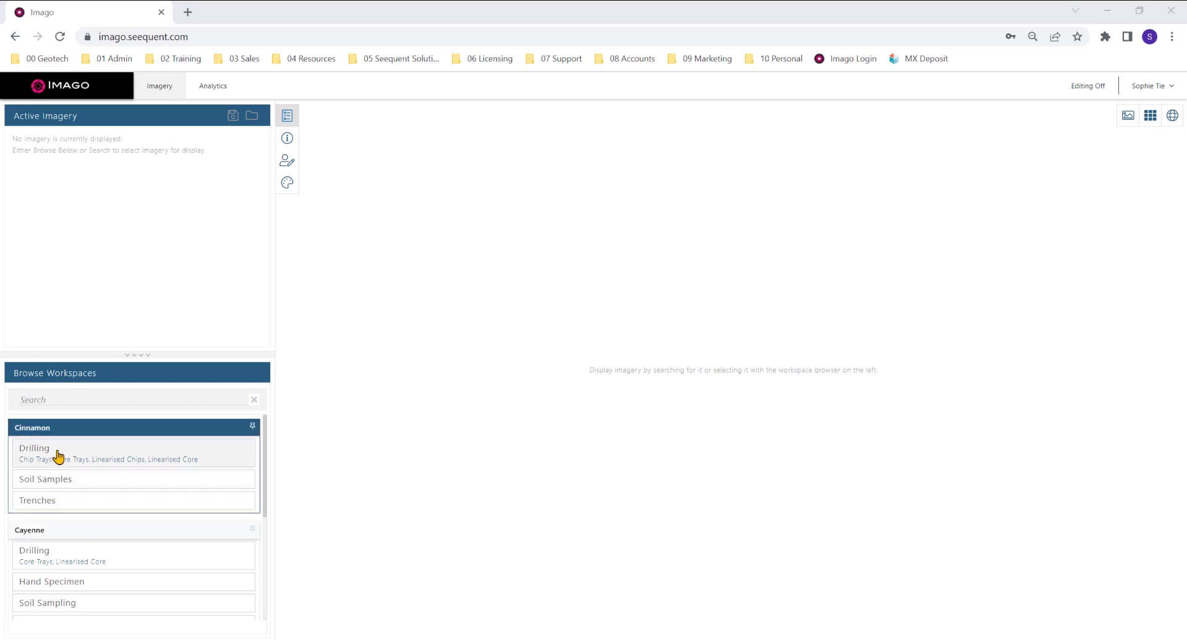
mouse_move(36, 453)
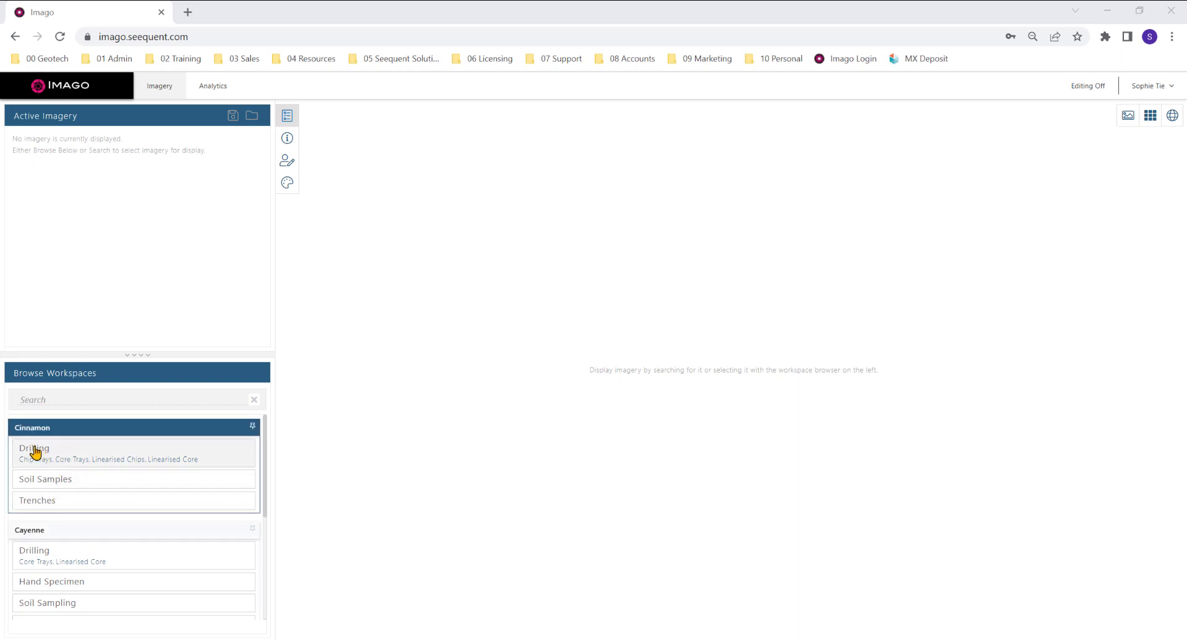
click(34, 447)
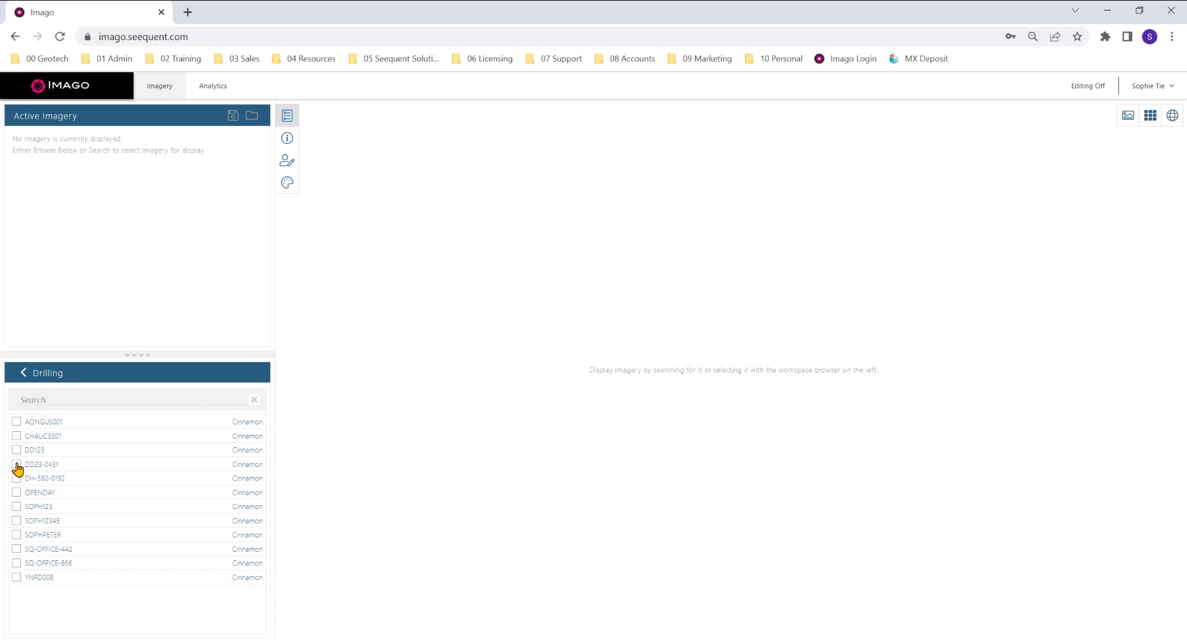
click(16, 463)
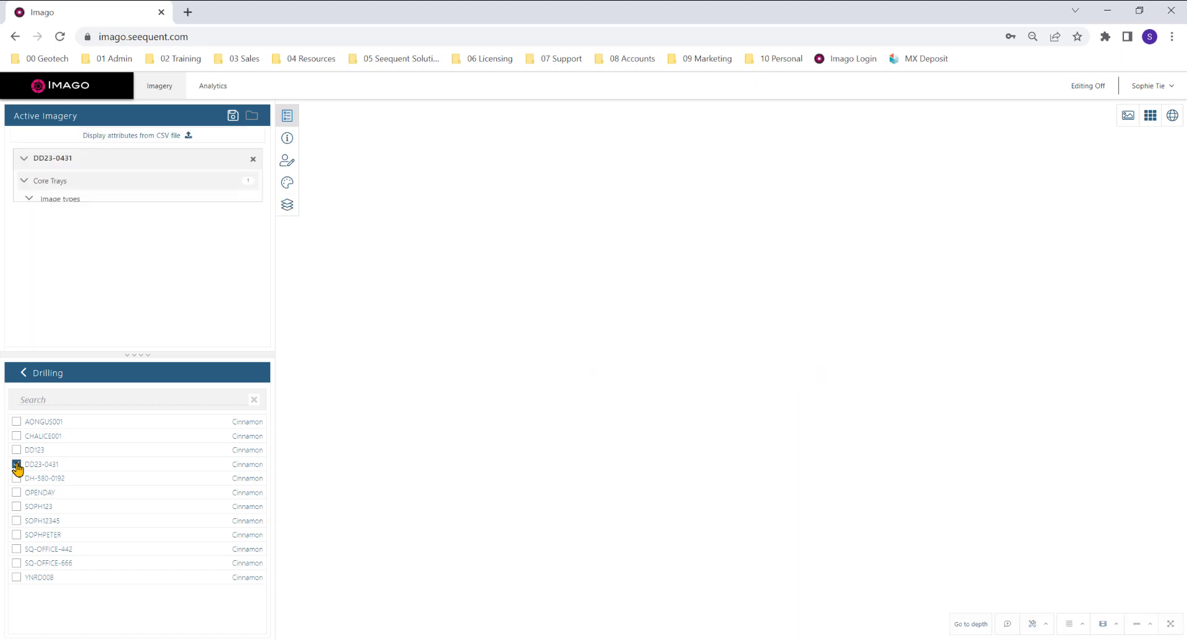
click(16, 464)
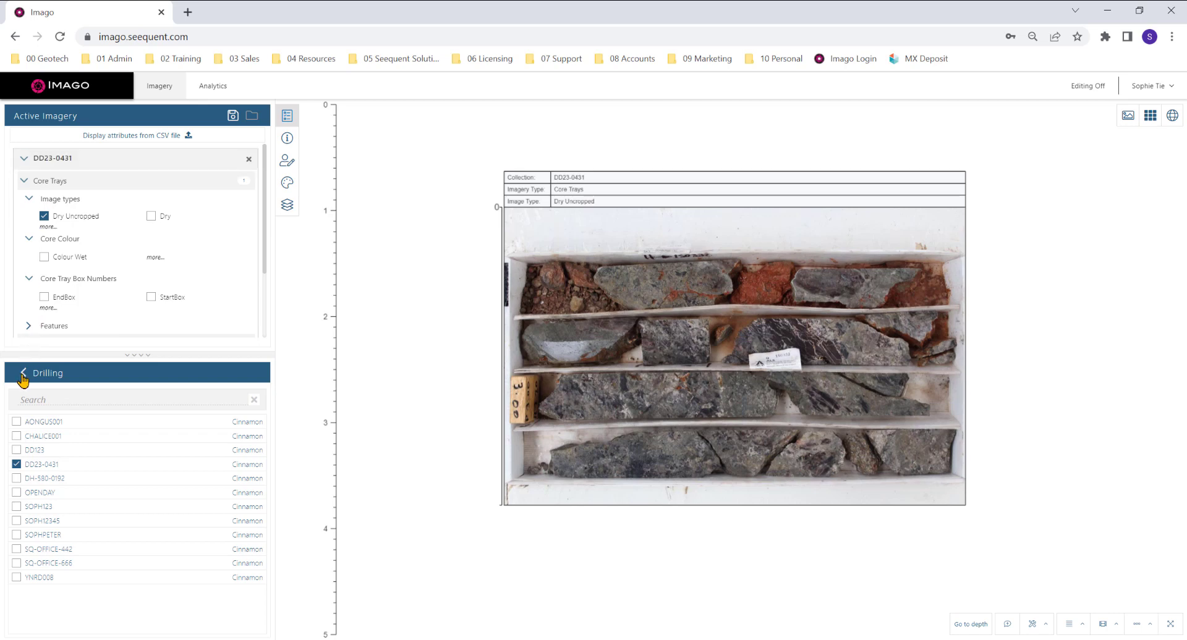
click(22, 372)
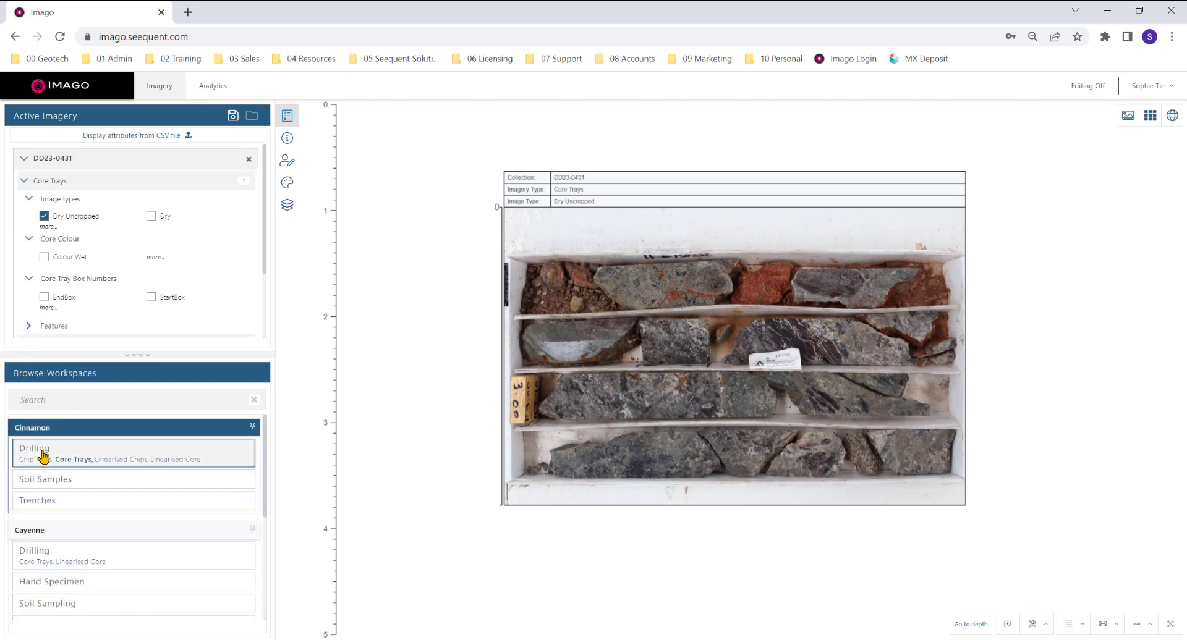
mouse_move(26, 556)
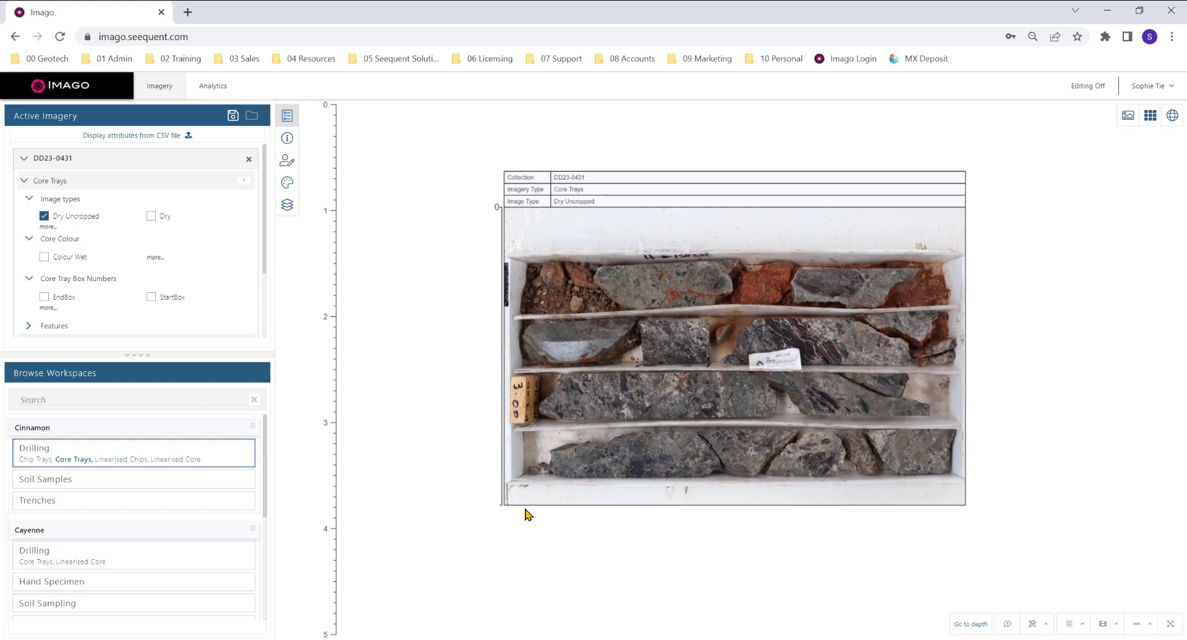
Switch editing on and go to My Workspaces in the account settings.
click(1086, 85)
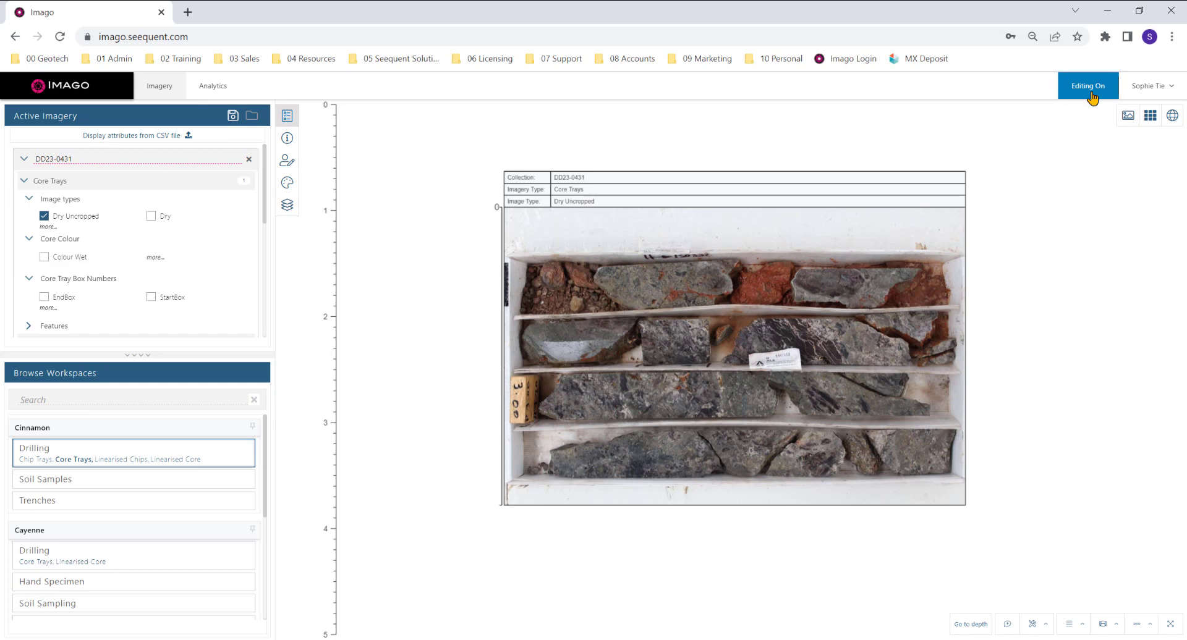
click(1149, 85)
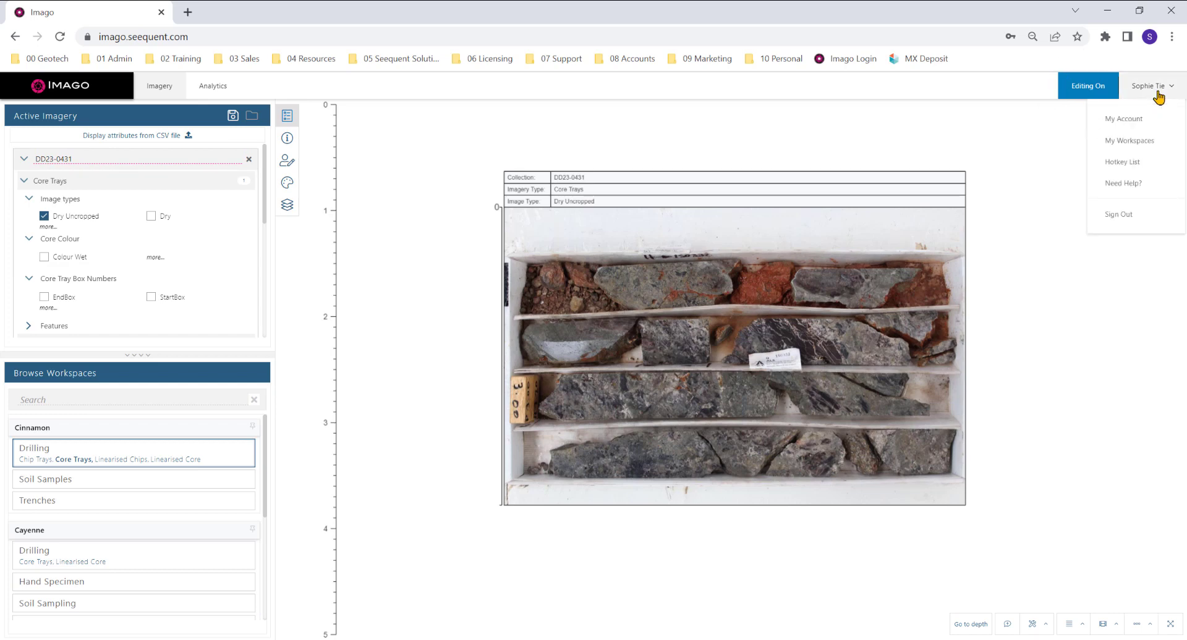
click(1129, 141)
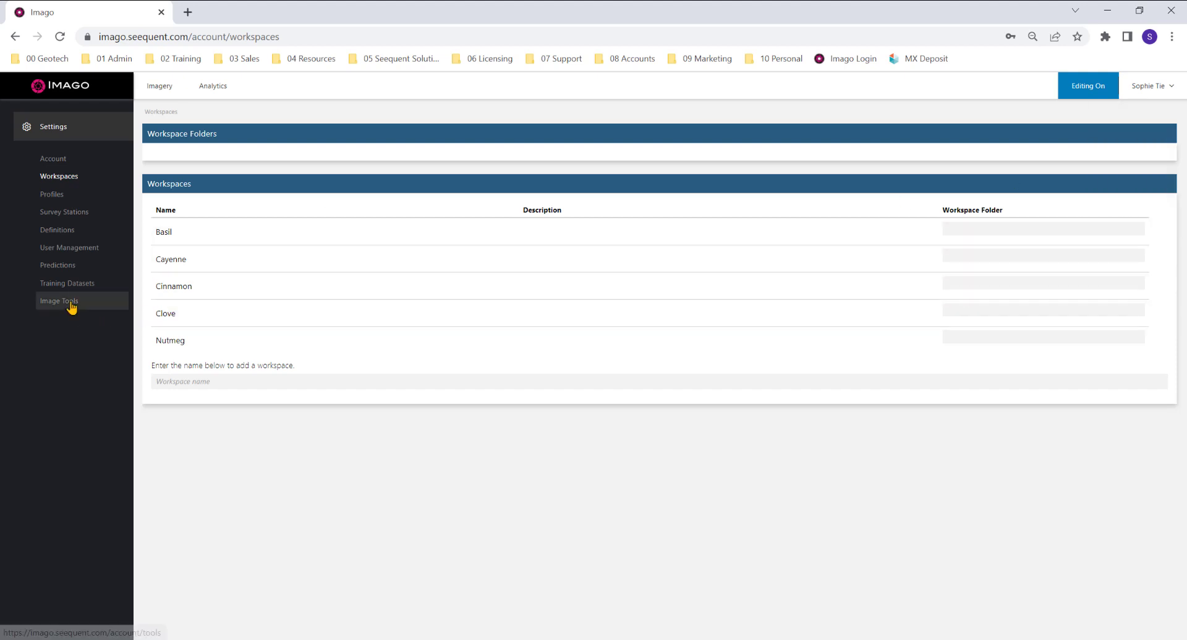
Show the Image Tools page with its list of available tools.
click(58, 300)
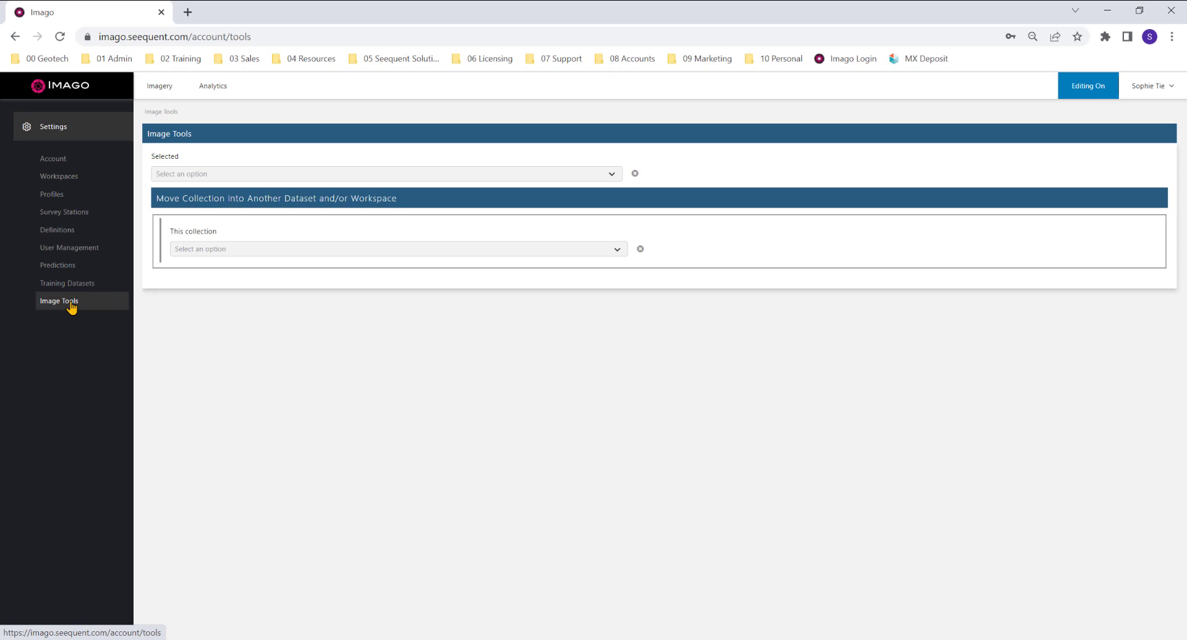
mouse_move(569, 178)
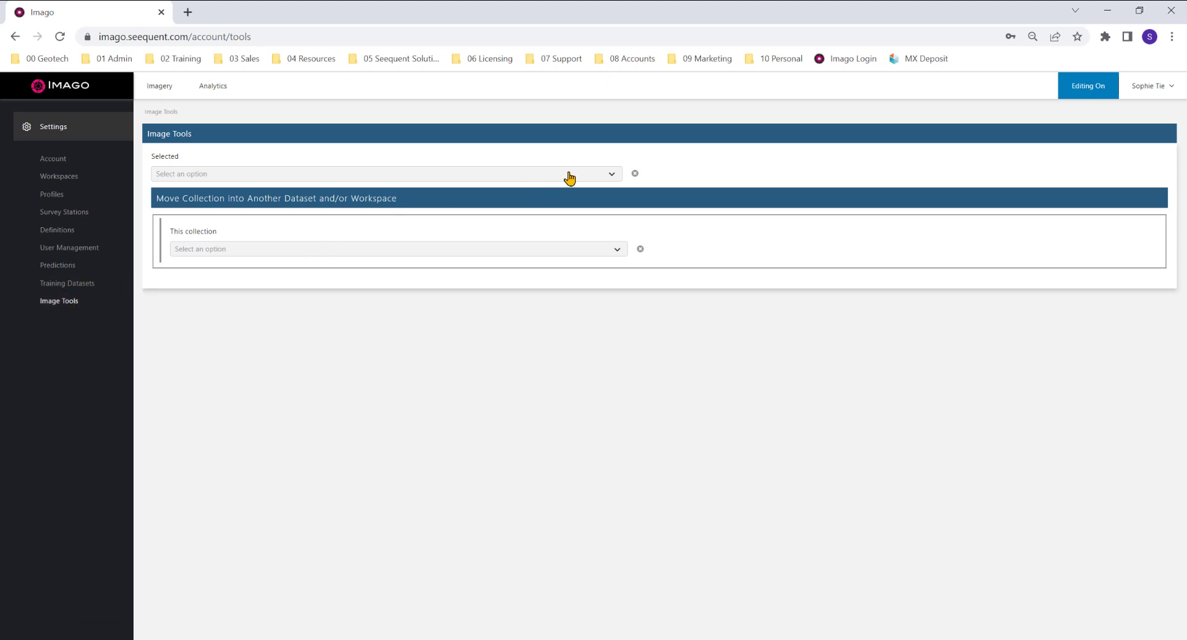
click(382, 173)
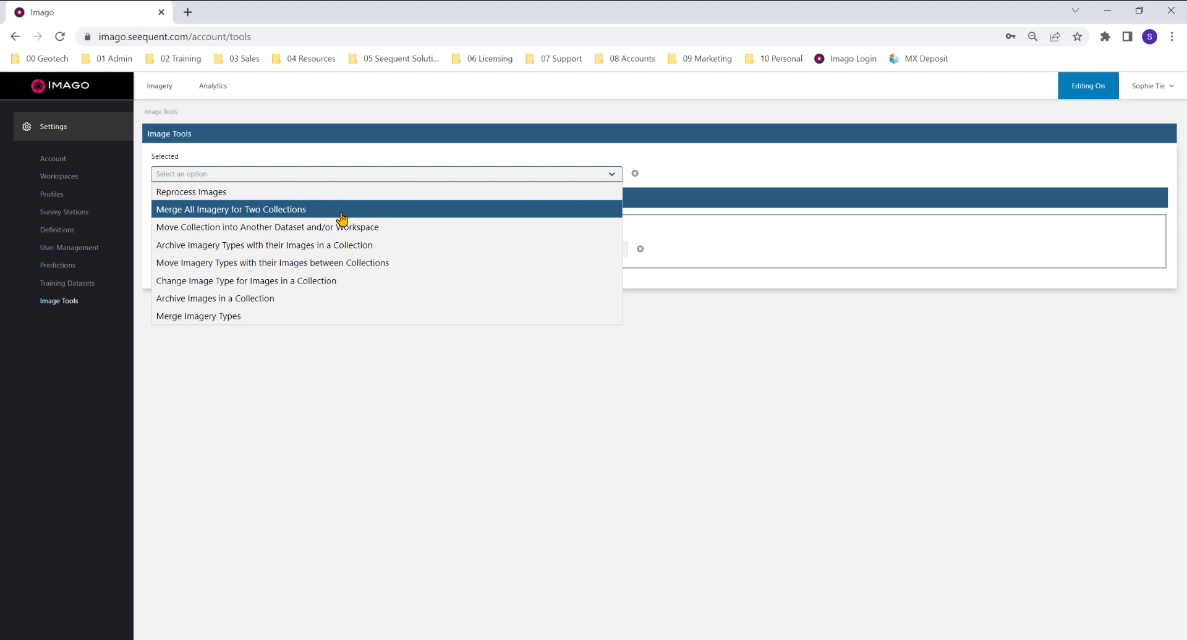
mouse_move(421, 266)
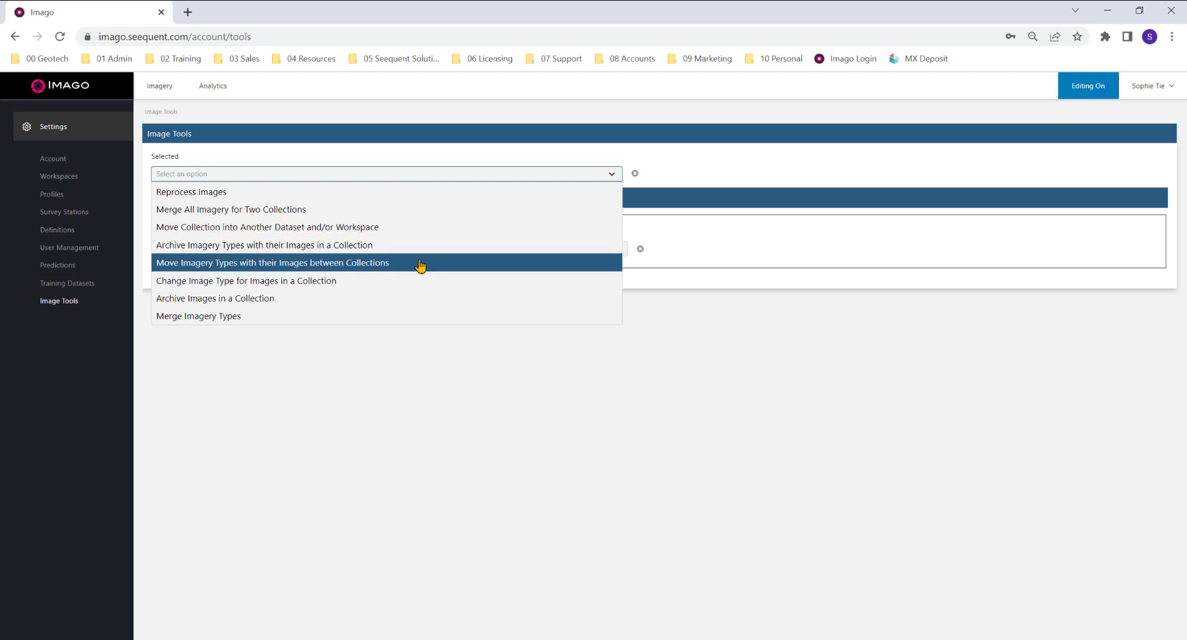
mouse_move(423, 315)
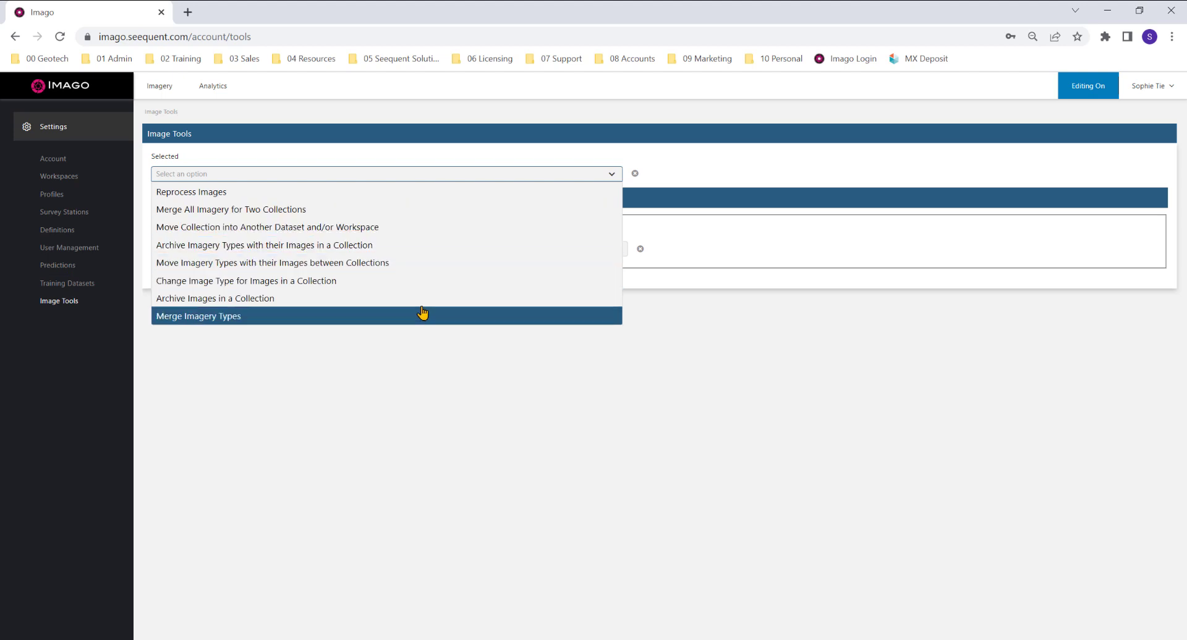
mouse_move(428, 200)
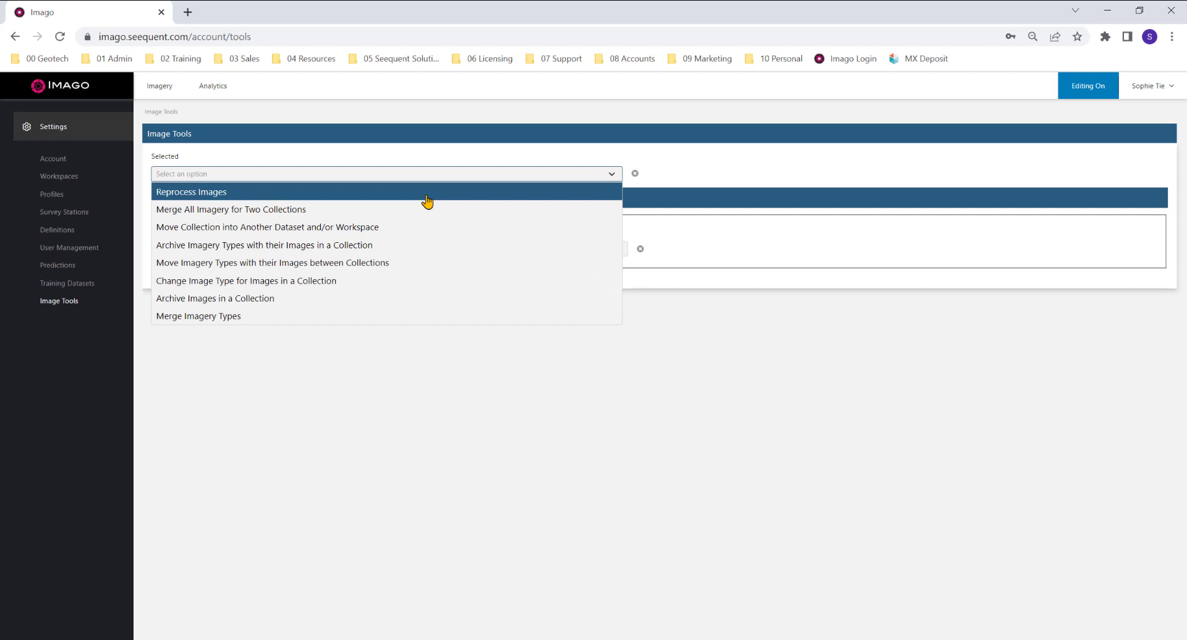
mouse_move(426, 214)
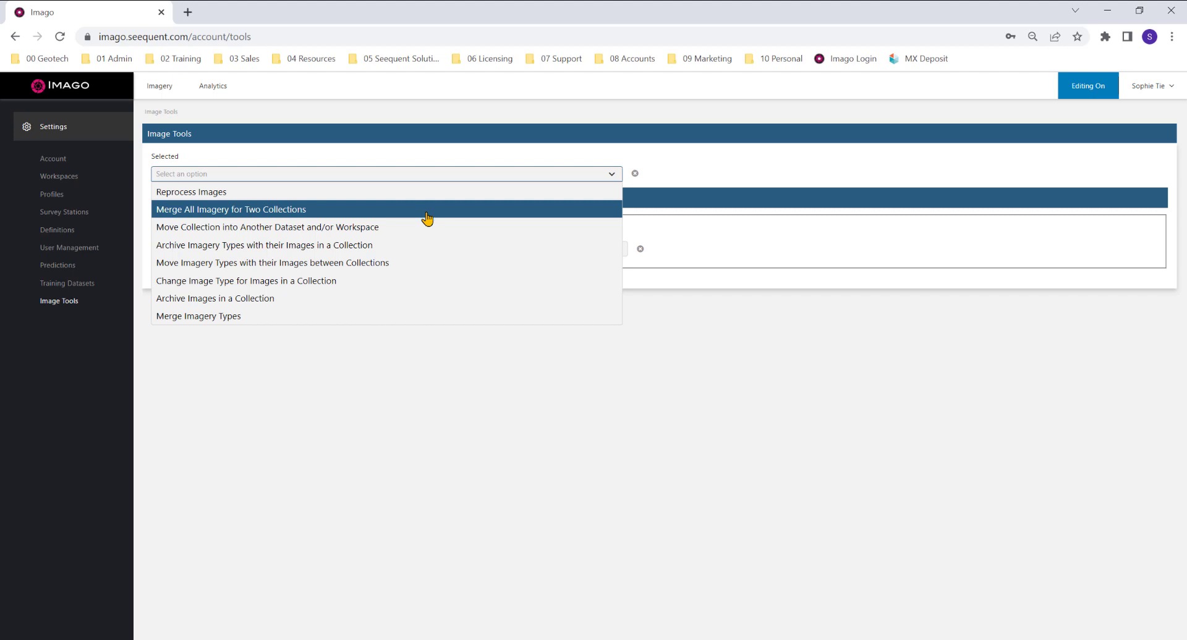
mouse_move(425, 231)
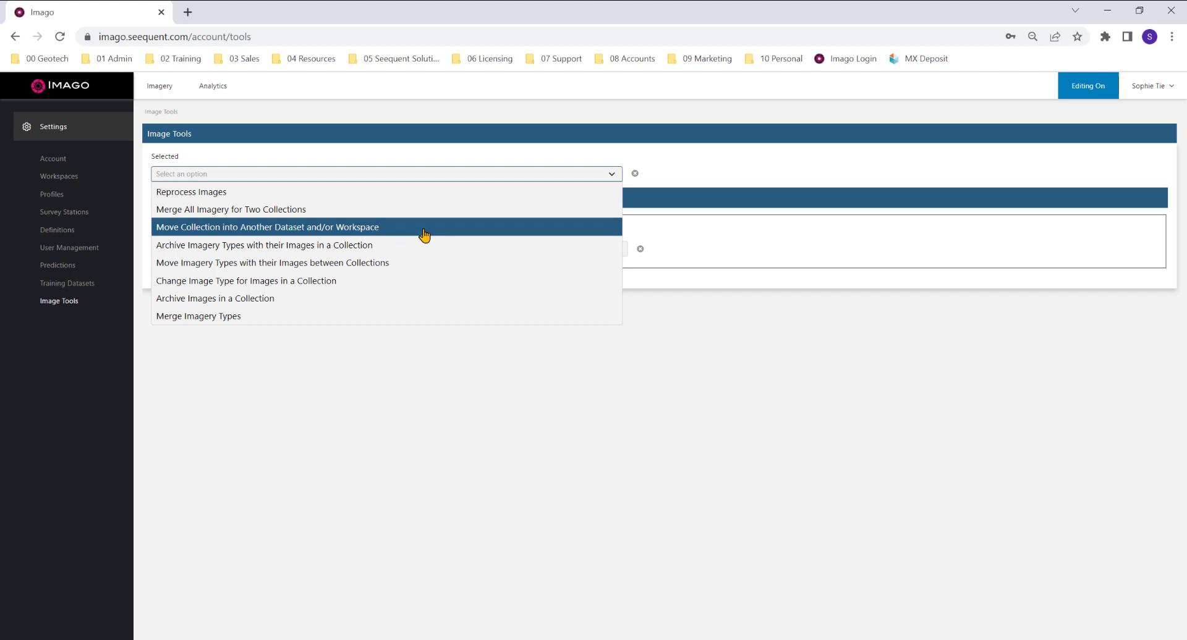
mouse_move(423, 245)
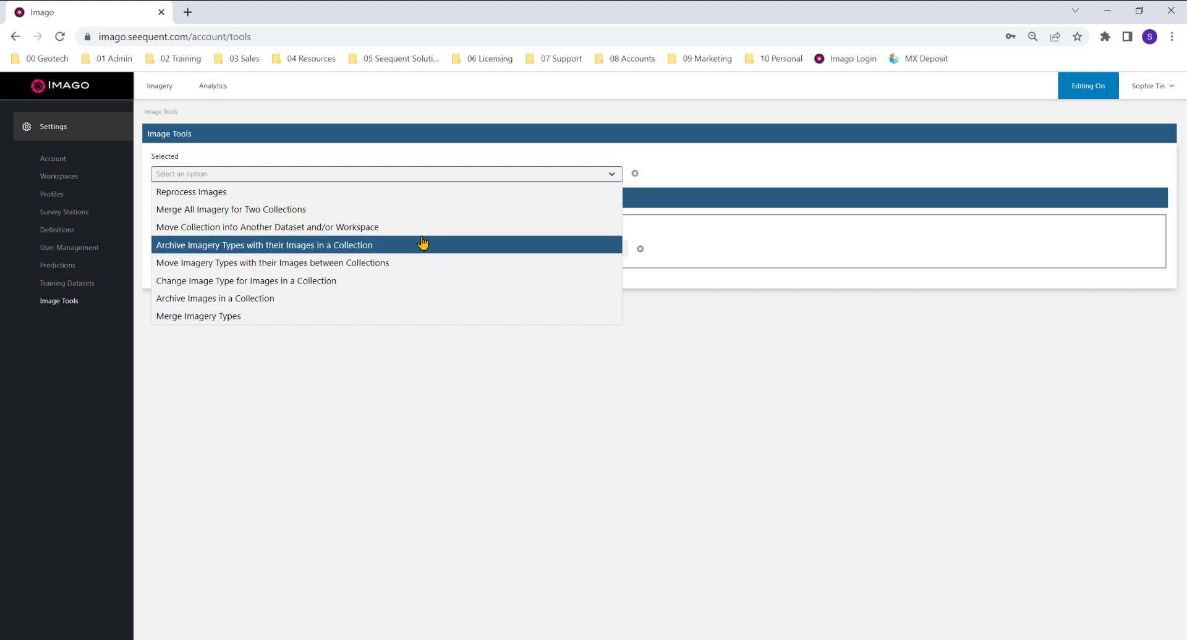
Choose the Move Collection into Another Dataset and/or Workspace tool.
click(267, 228)
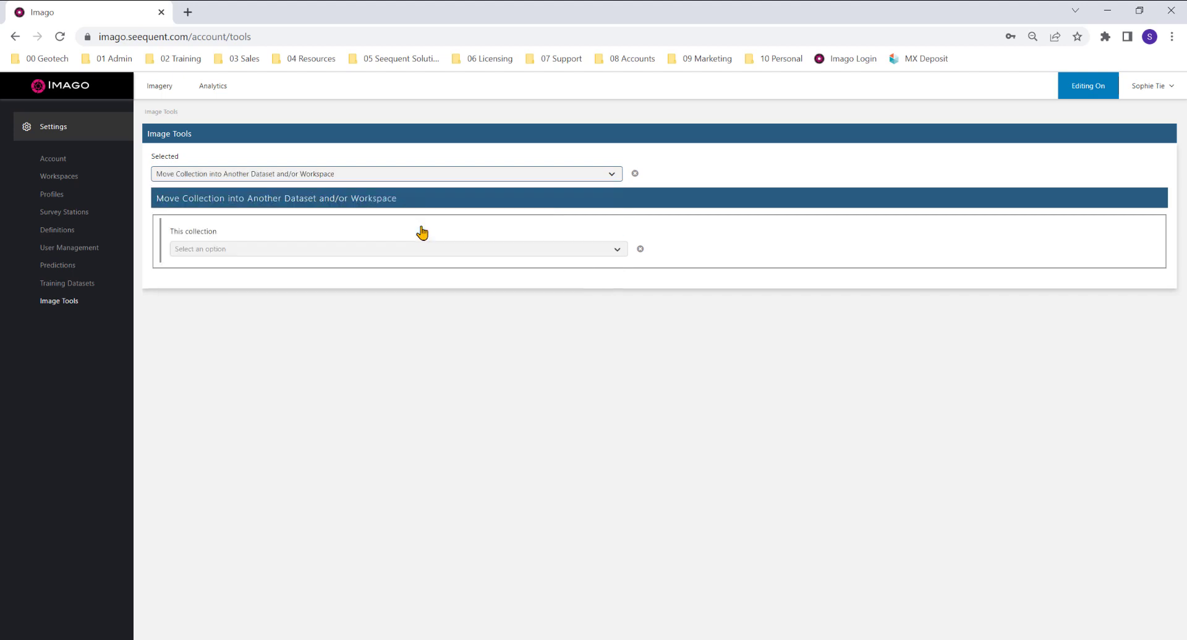
mouse_move(500, 247)
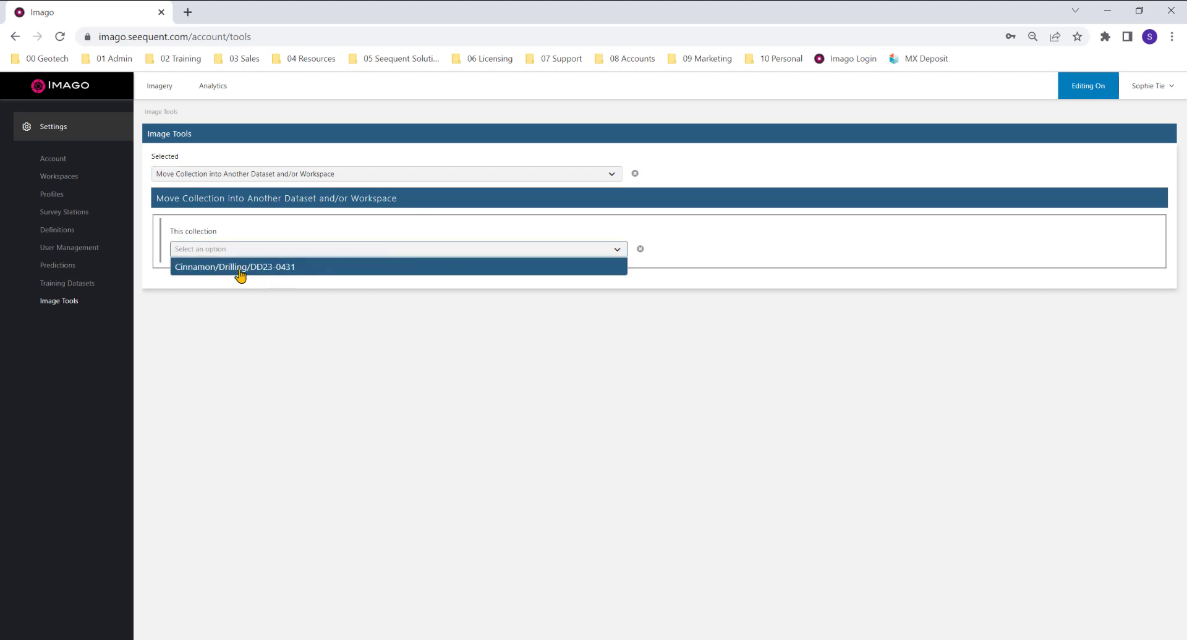
mouse_move(298, 274)
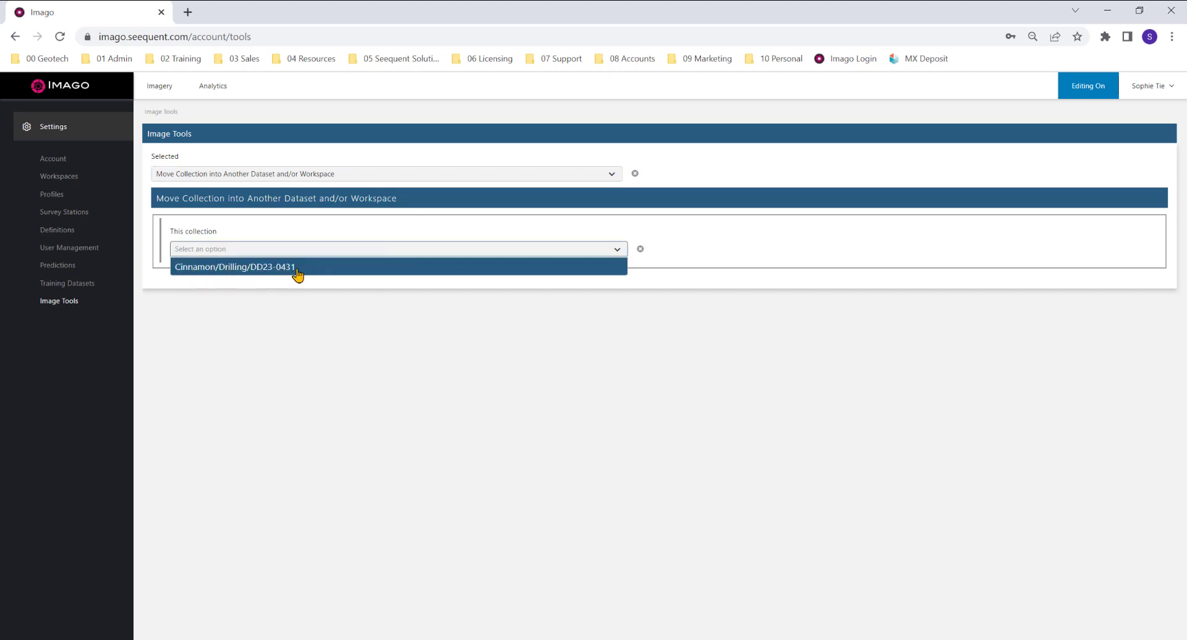
mouse_move(305, 273)
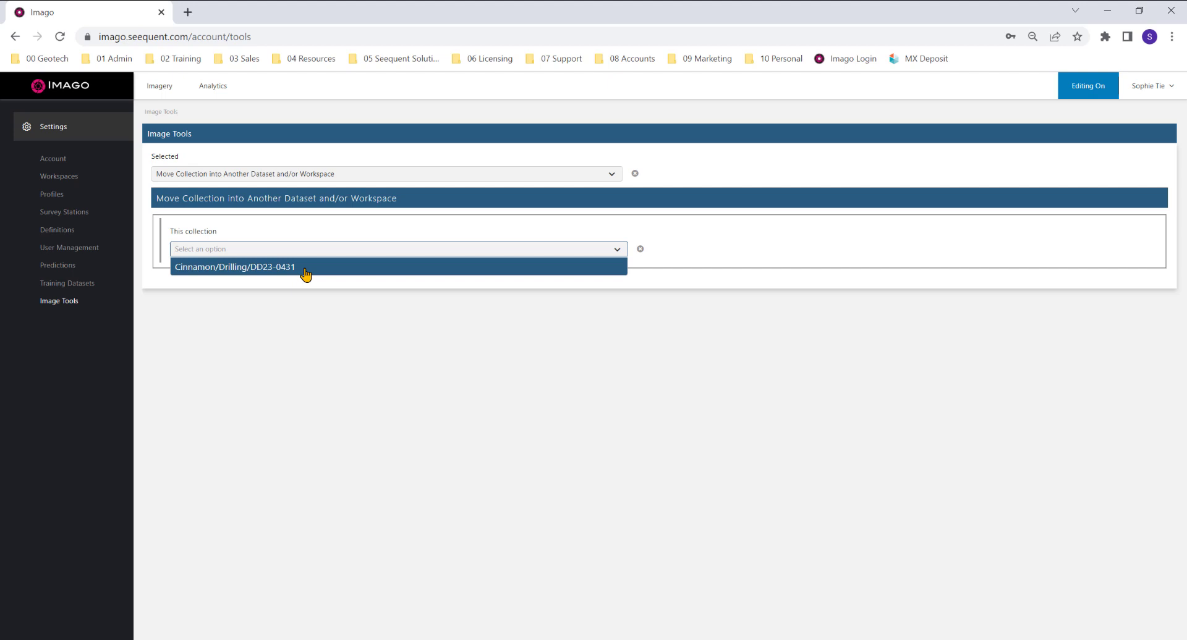
Move Cinnamon/Drilling/DD23-0431 into Cayenne/Drilling and confirm the bulk move.
click(235, 267)
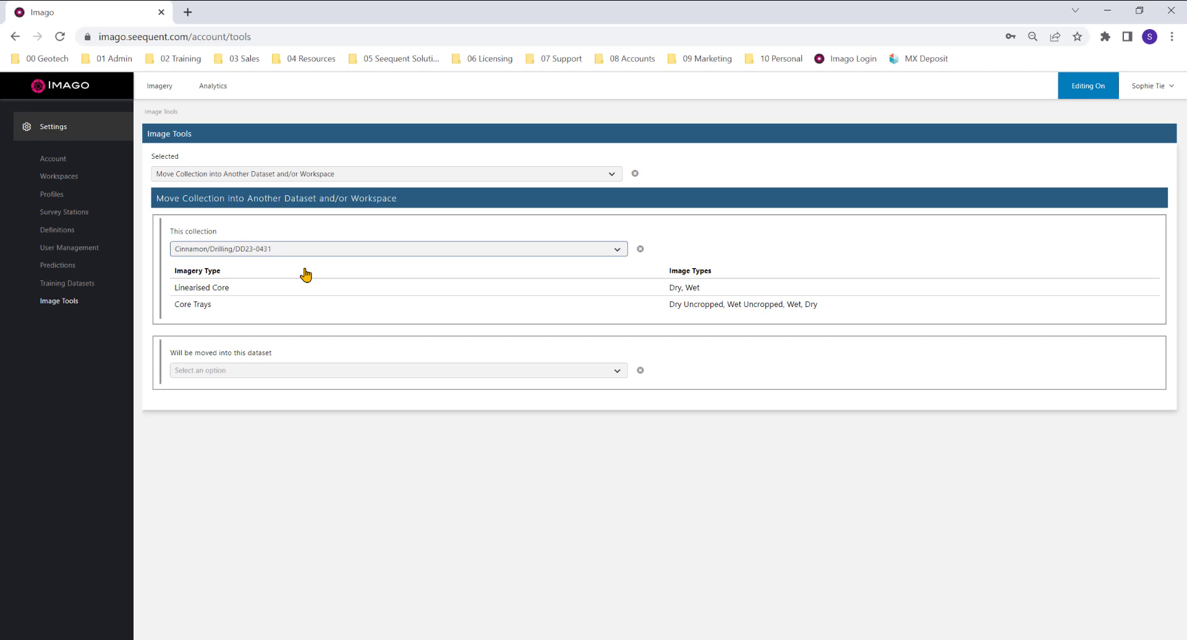
mouse_move(307, 375)
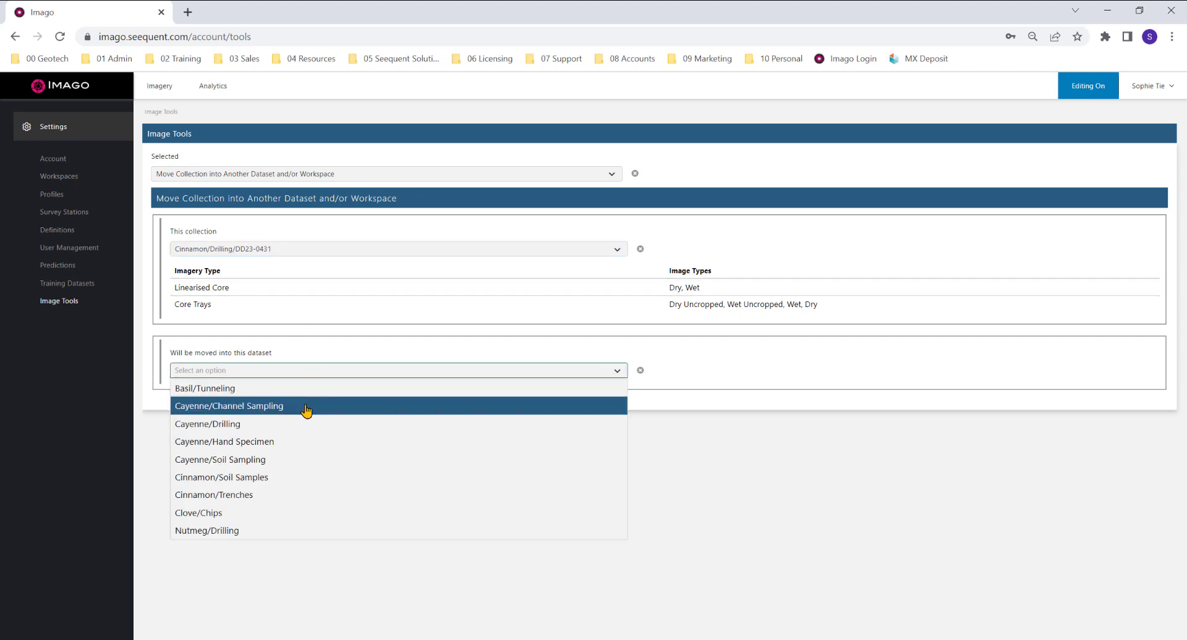
mouse_move(222, 424)
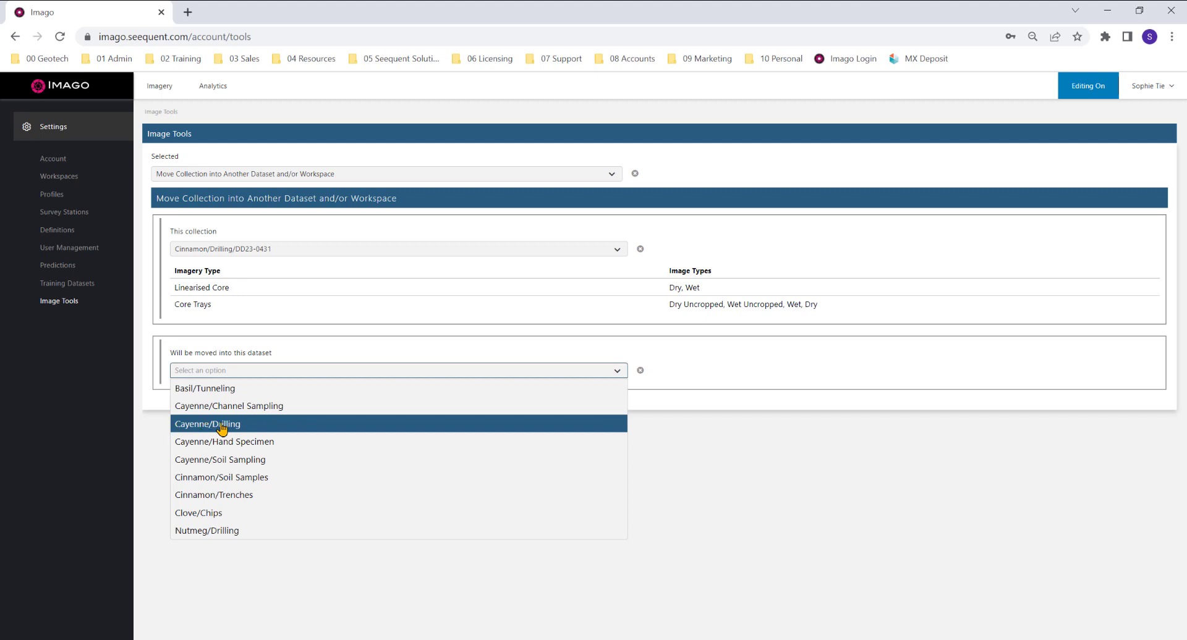
mouse_move(266, 430)
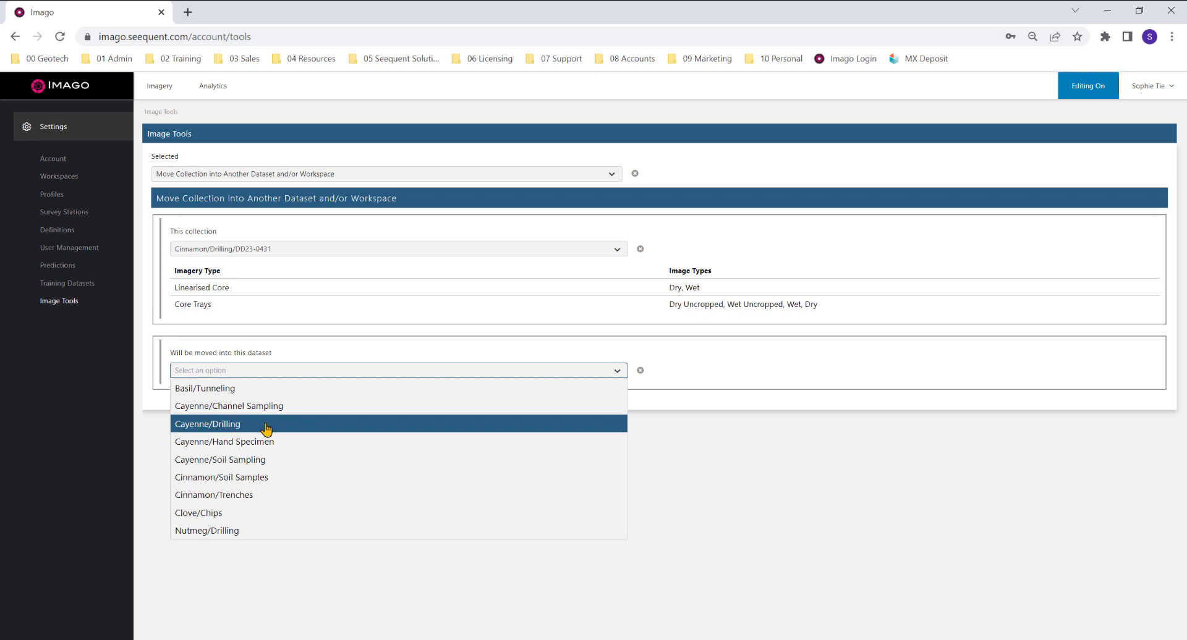
click(208, 424)
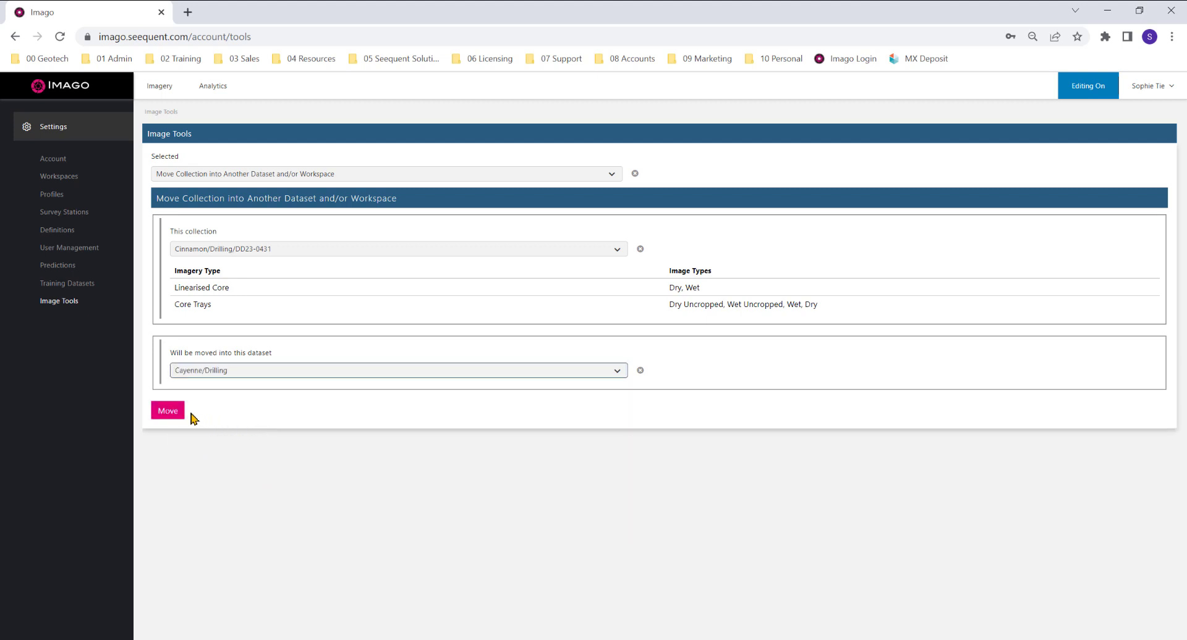
click(167, 411)
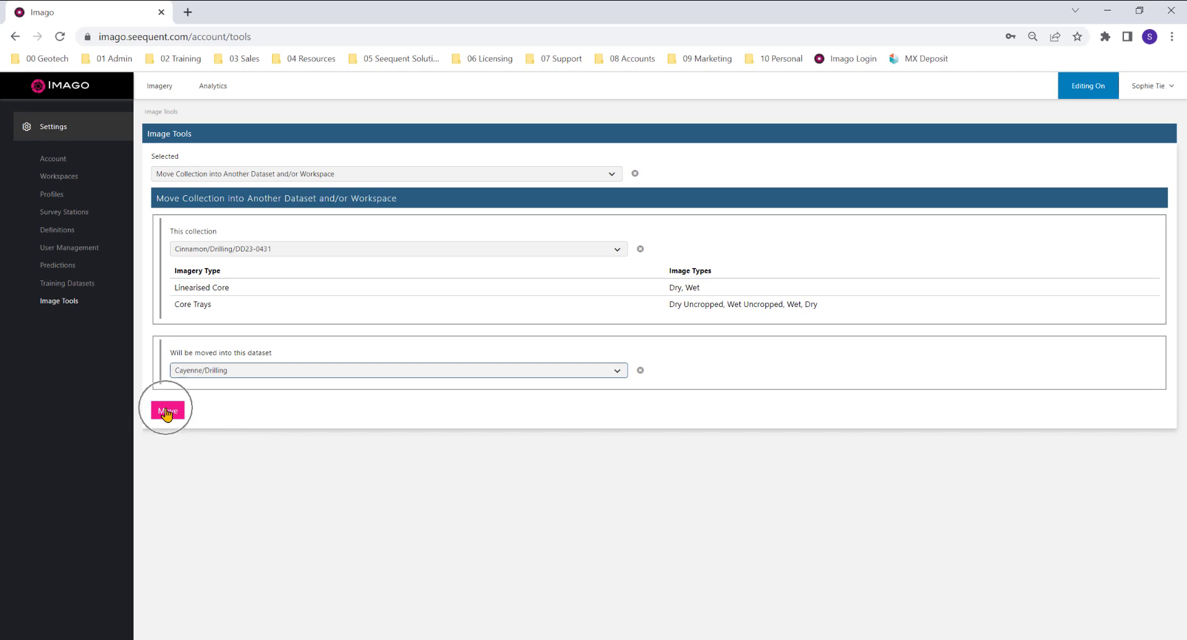
click(167, 410)
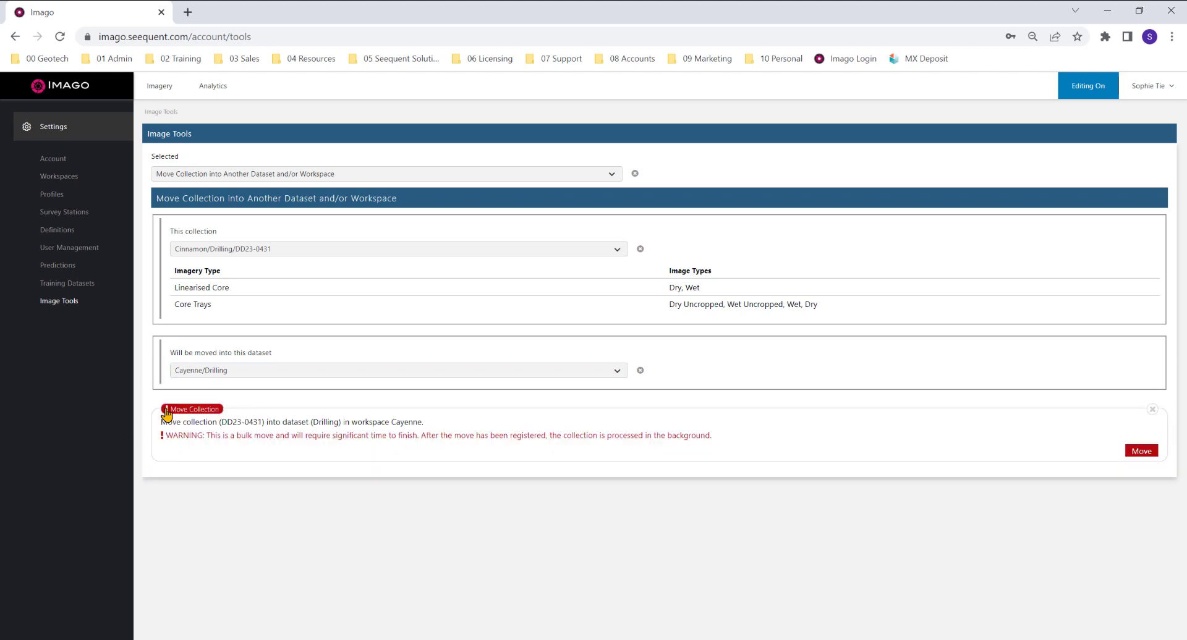
mouse_move(923, 463)
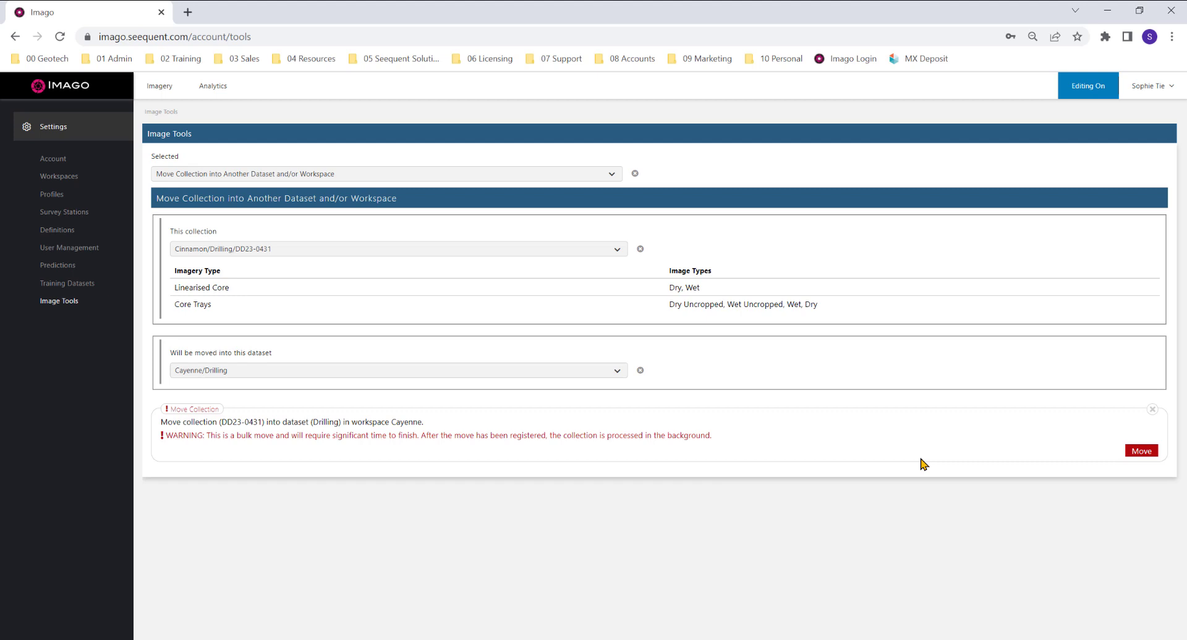
click(1151, 410)
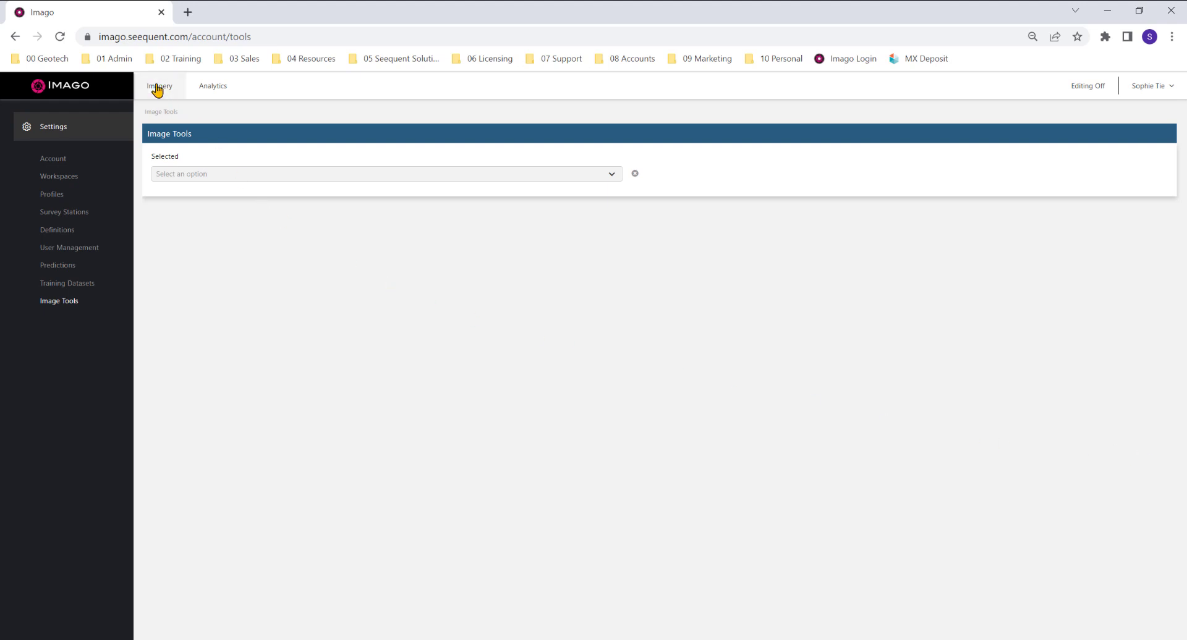
Load DD23-0431 from Cayenne's Drilling dataset onto the light table to confirm the move.
click(159, 86)
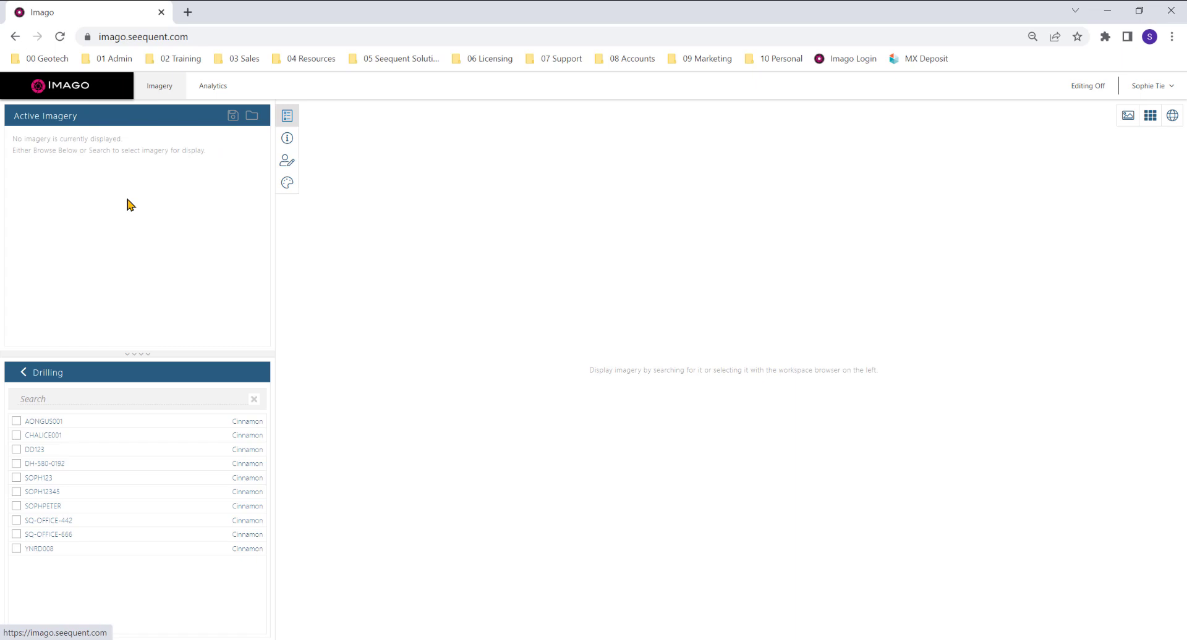
mouse_move(47, 372)
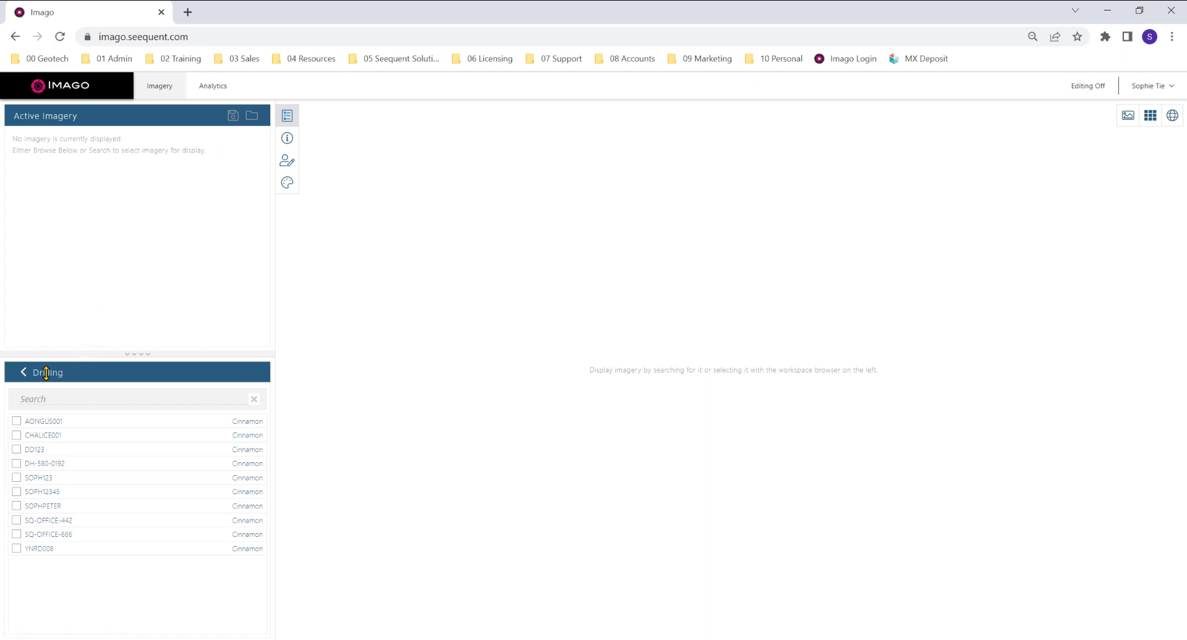
click(23, 372)
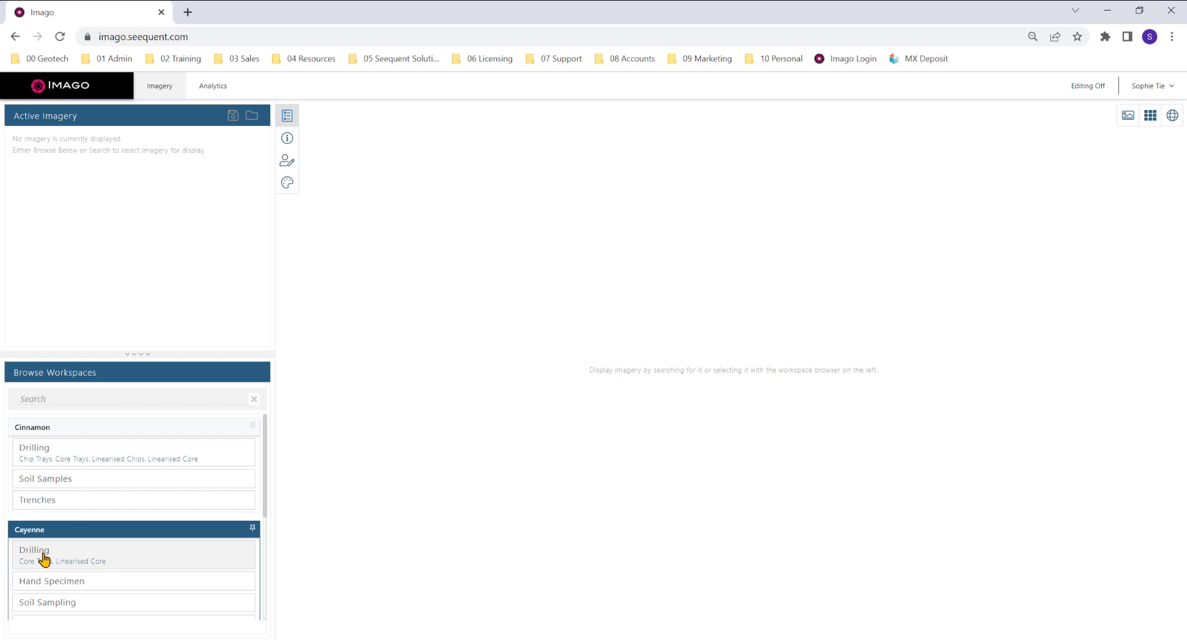
click(35, 550)
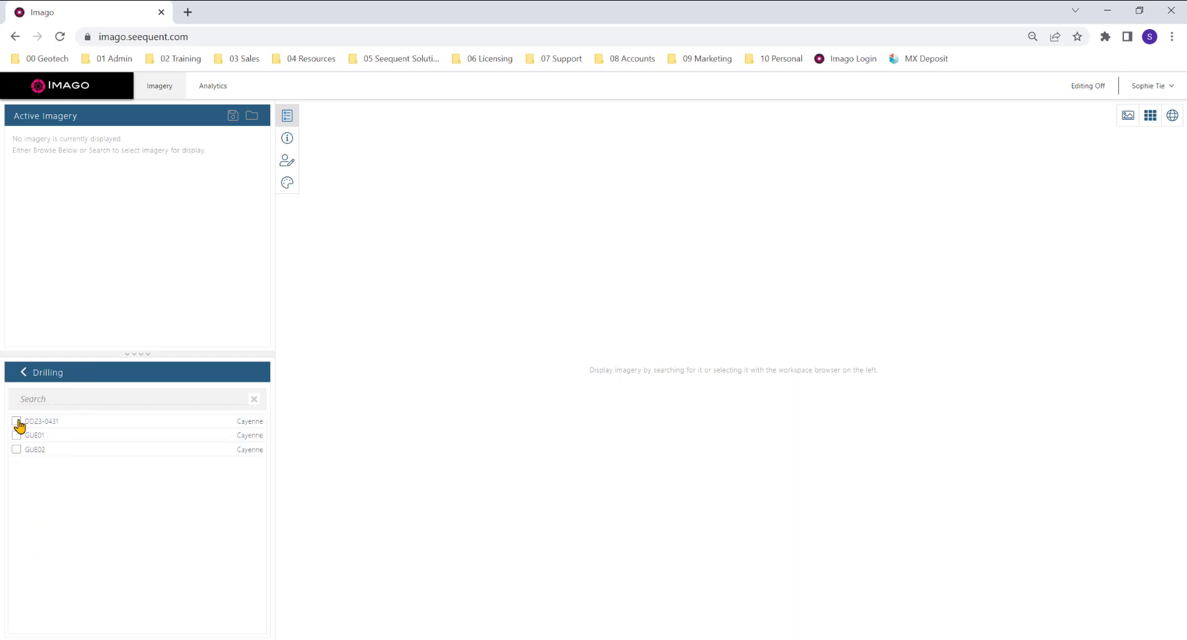
click(16, 425)
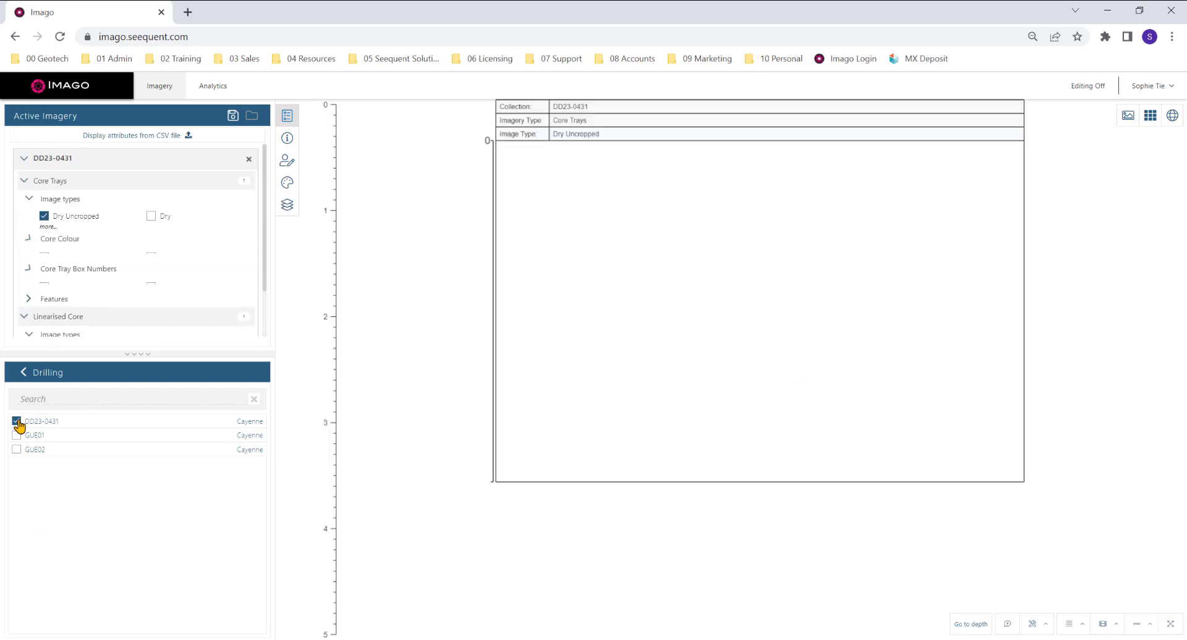
click(16, 421)
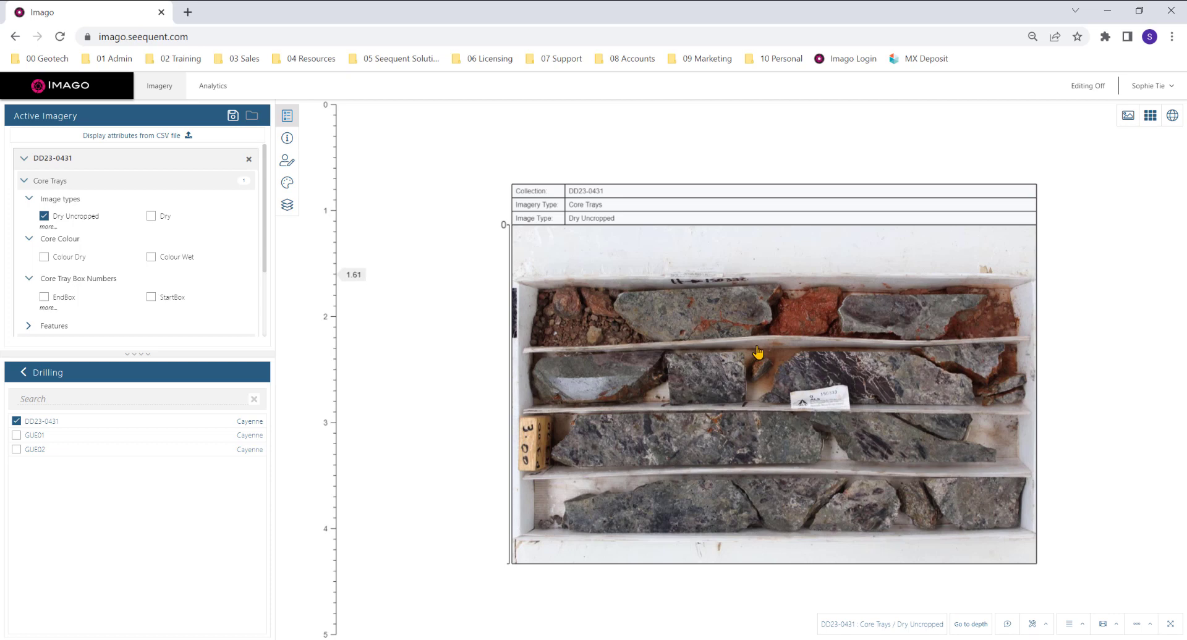
mouse_move(1128, 104)
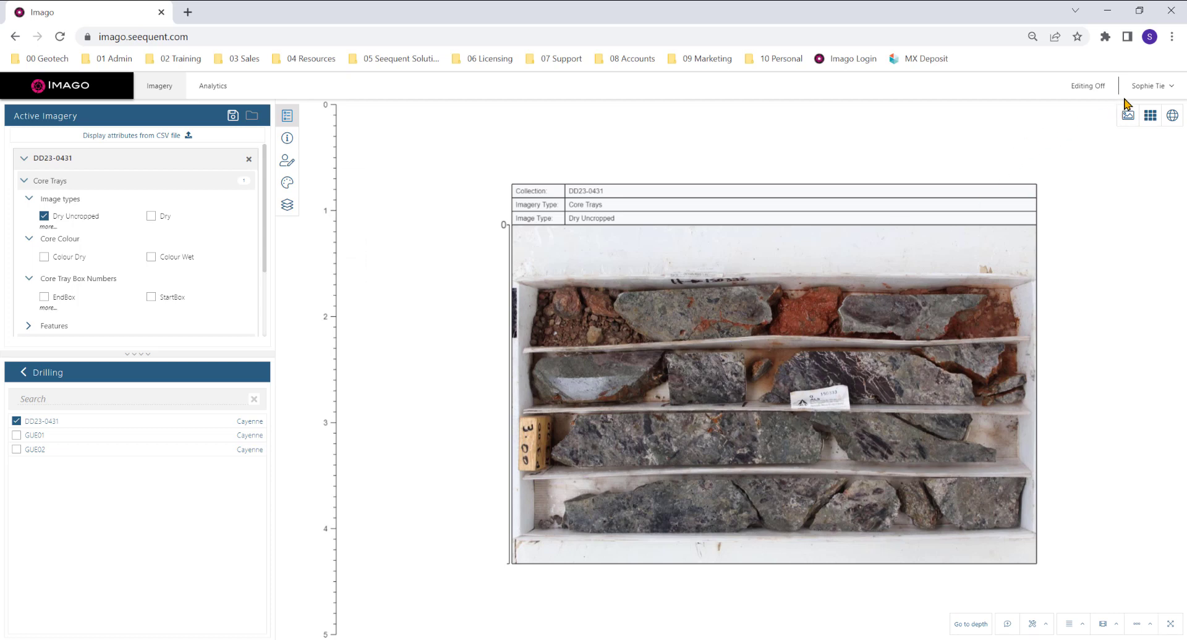
Return via My Workspaces to the Image Tools page and list its tools.
click(1147, 86)
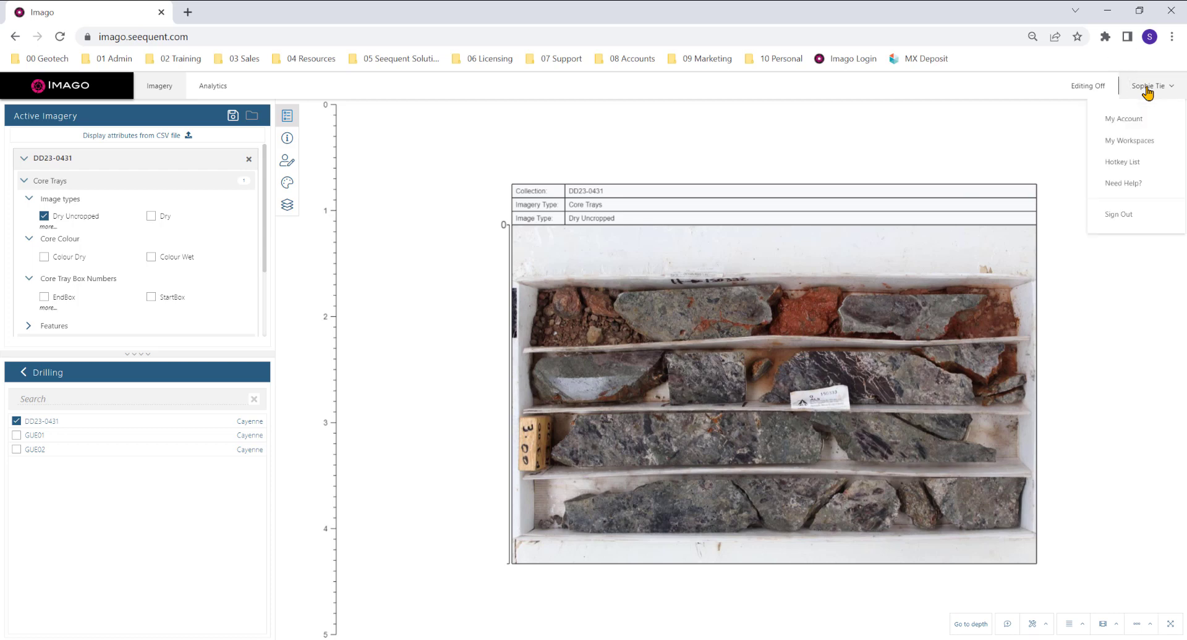
click(1128, 141)
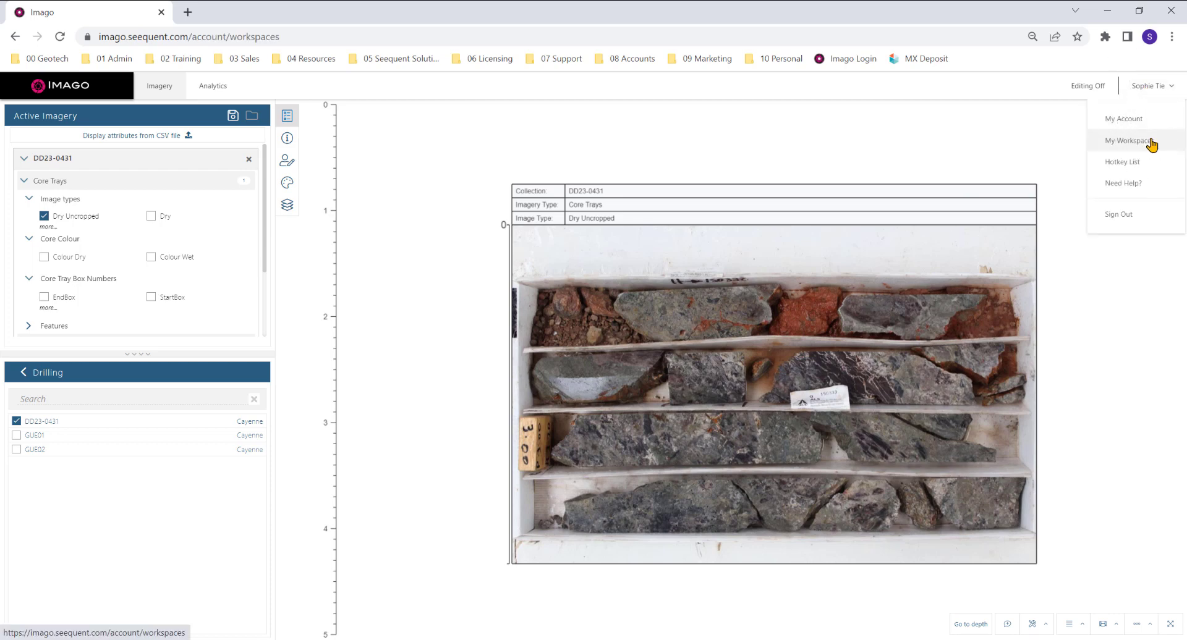
click(1128, 141)
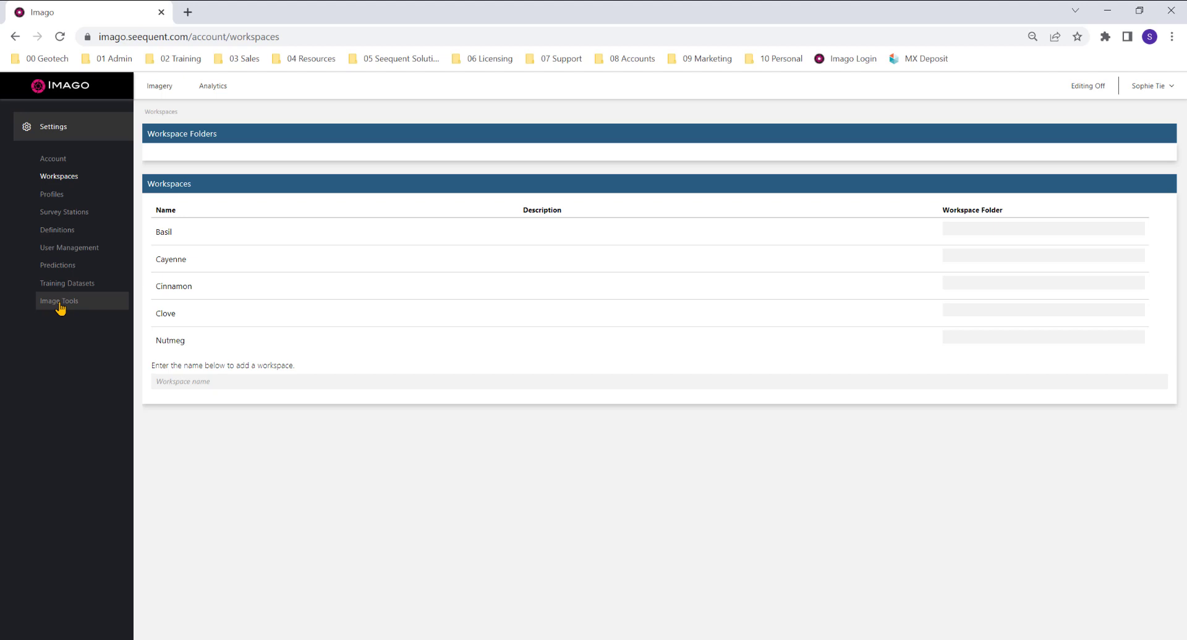
click(59, 301)
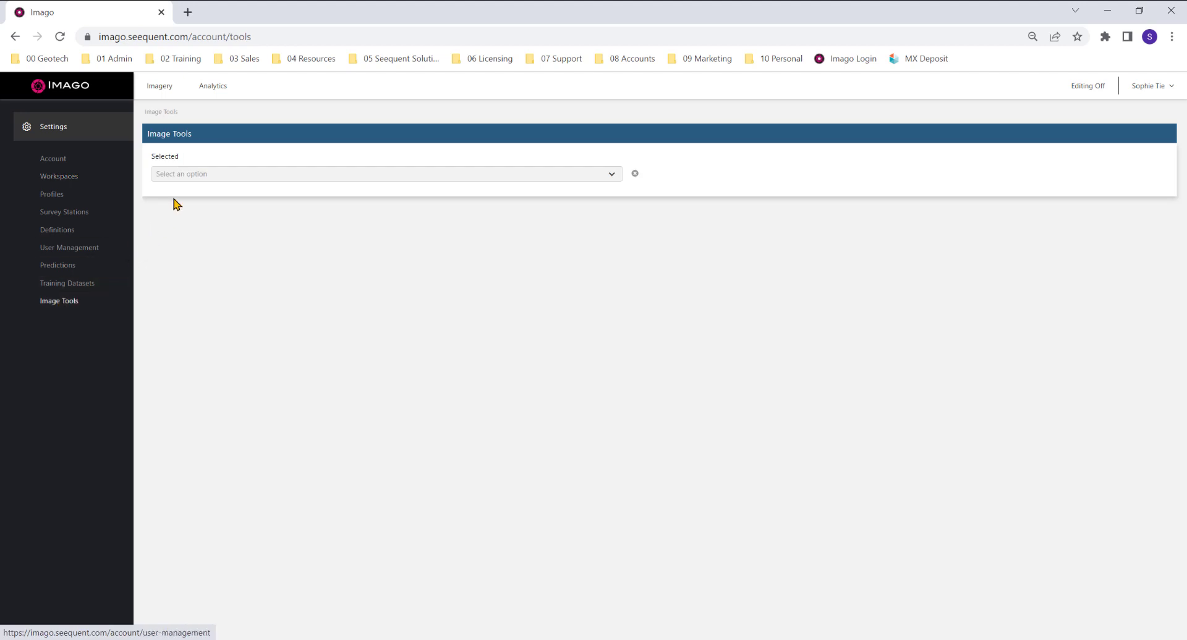
click(384, 173)
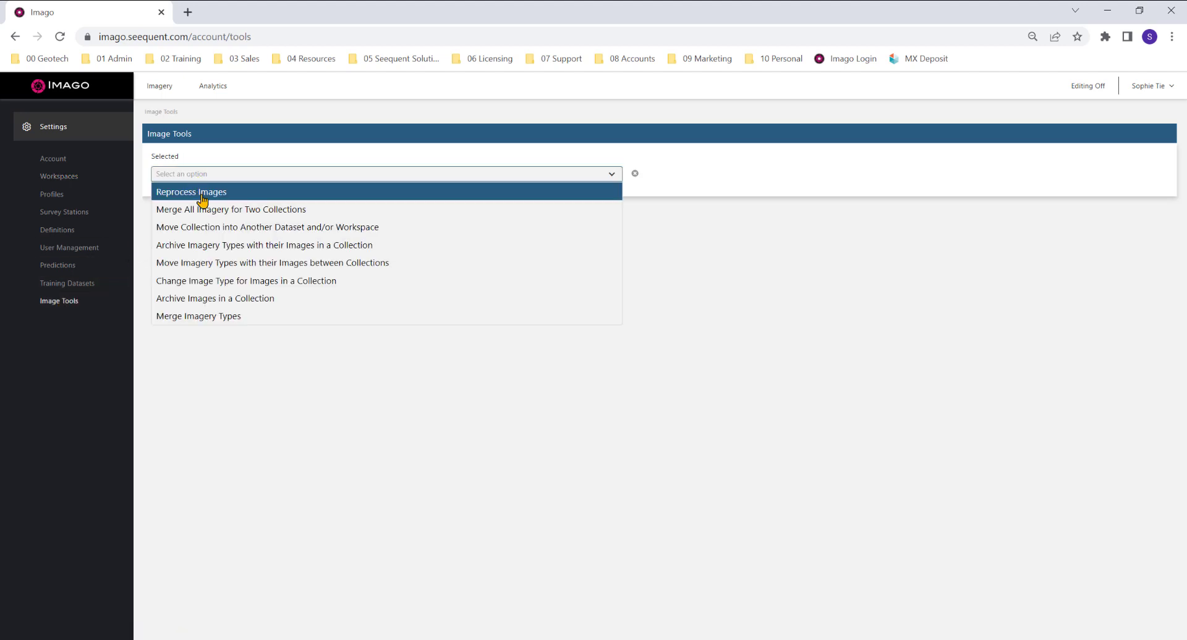
Choose Reprocess Images with editing on, sourcing Cayenne/Drilling/DD23-0431 Core Trays.
click(191, 191)
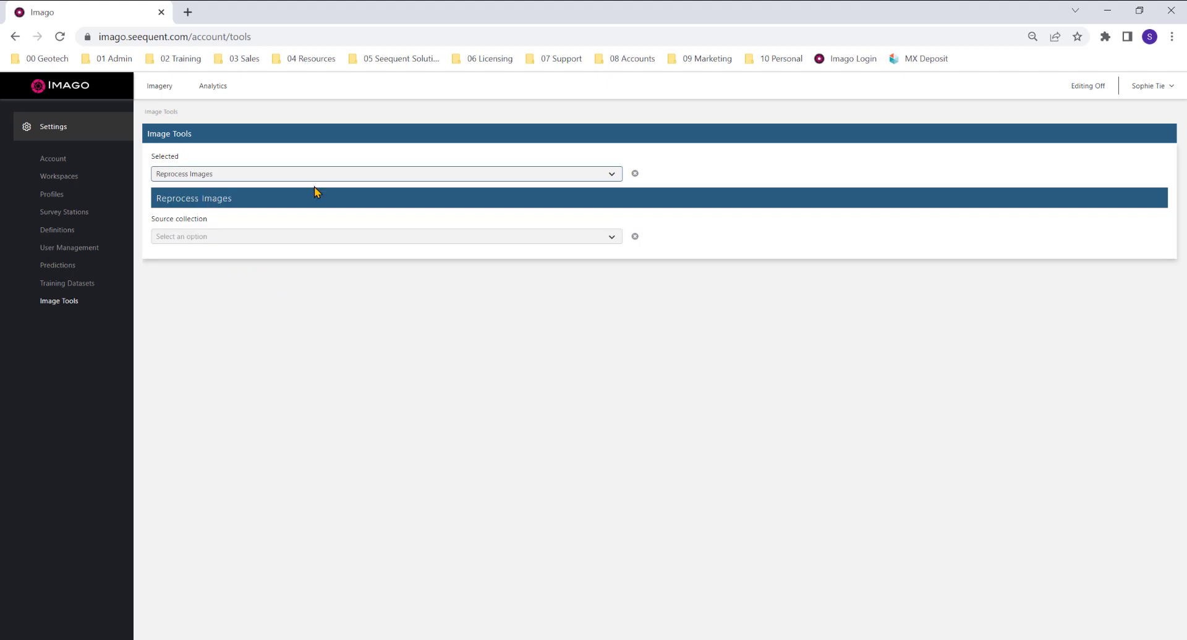
click(1088, 85)
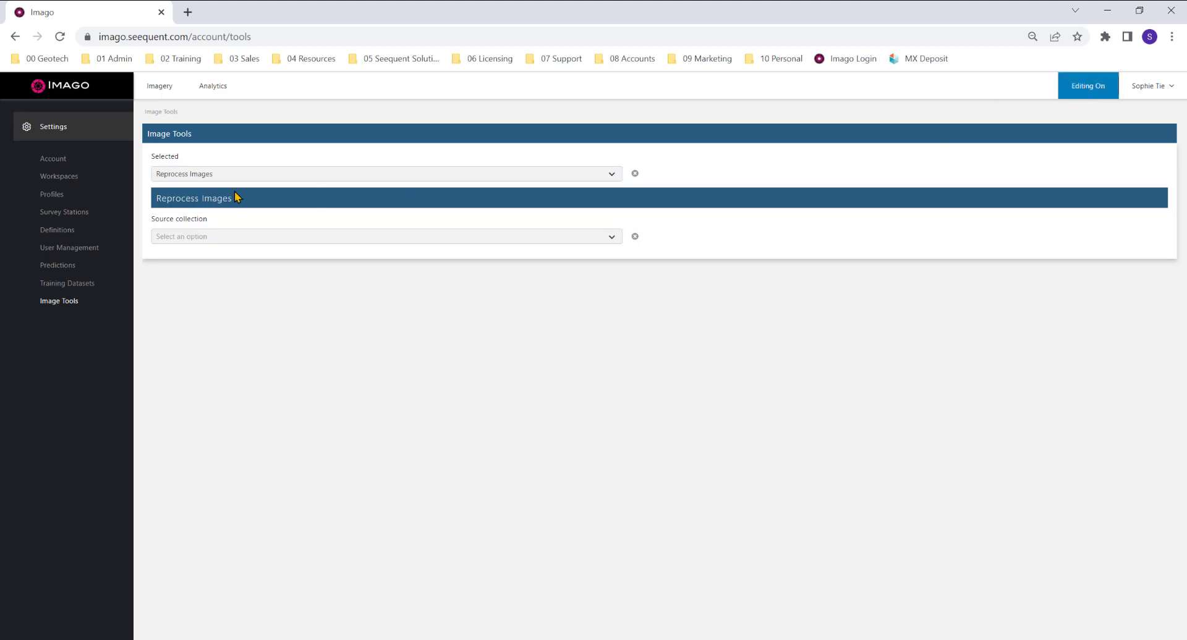
click(386, 236)
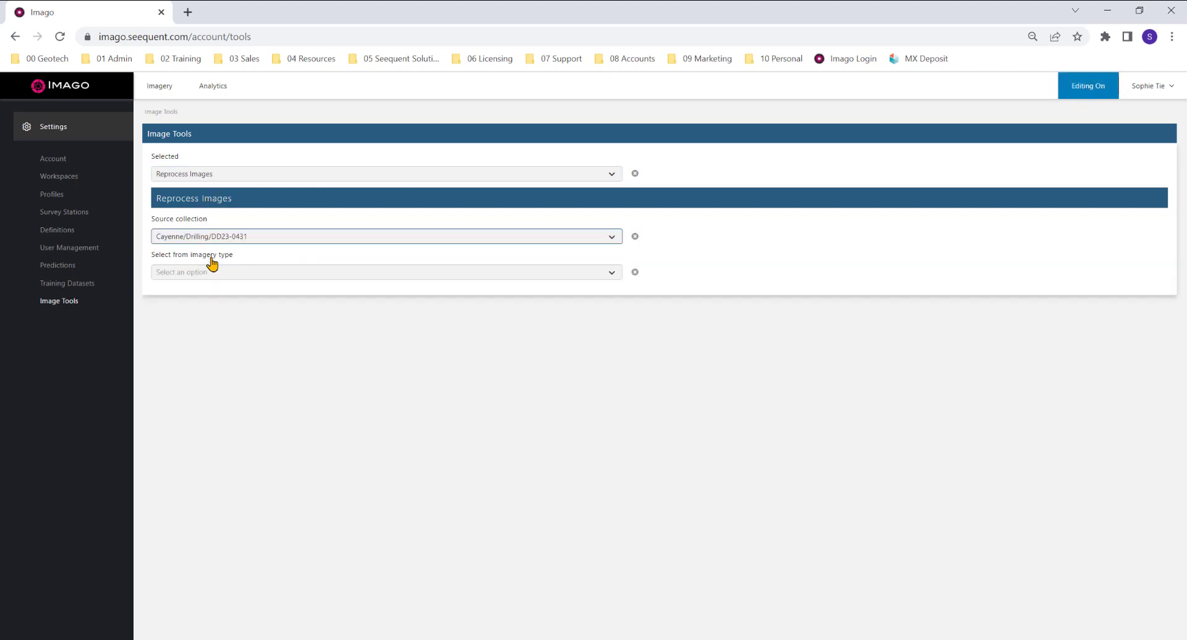
click(385, 272)
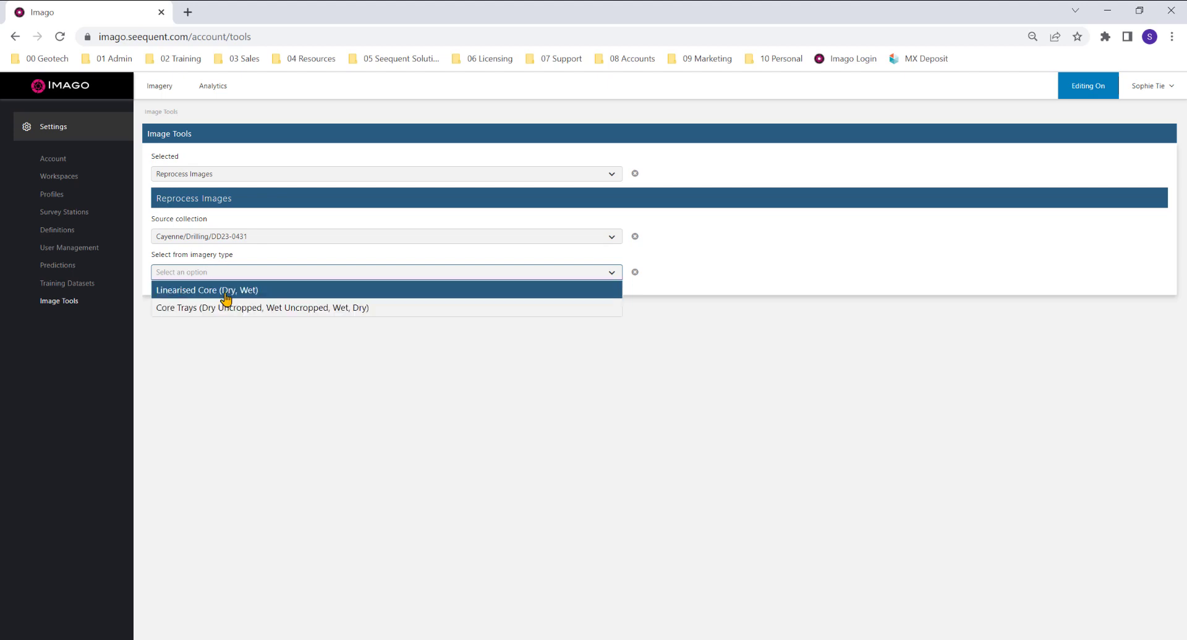
click(262, 308)
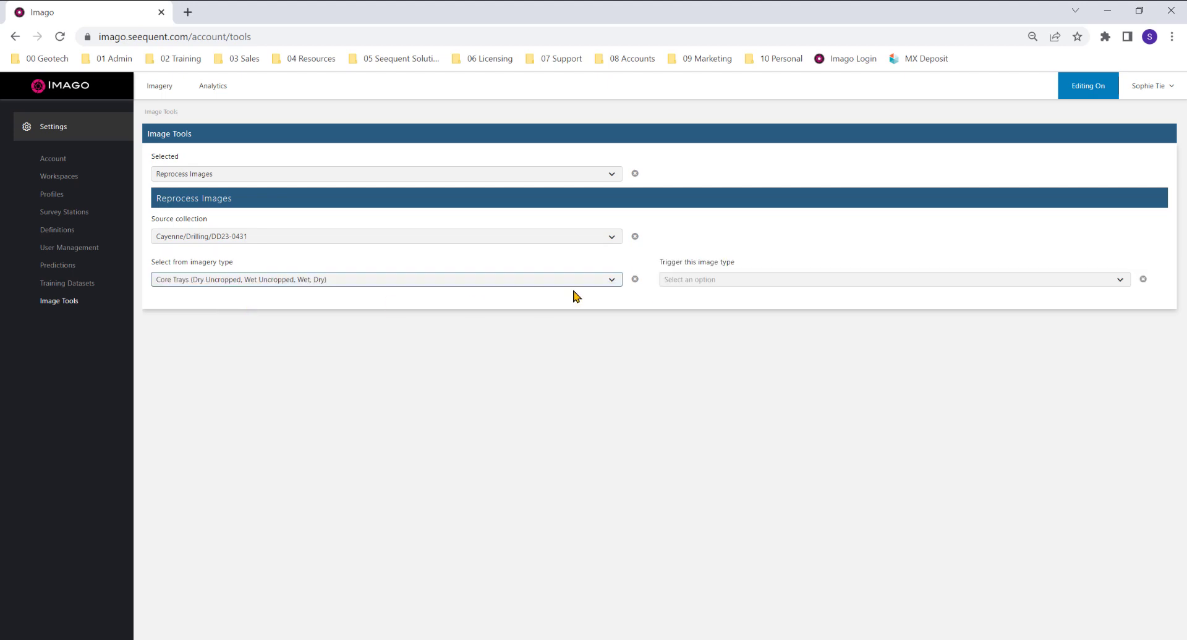
Trigger Dry Uncropped on all imagery rows and return to the light table.
click(892, 280)
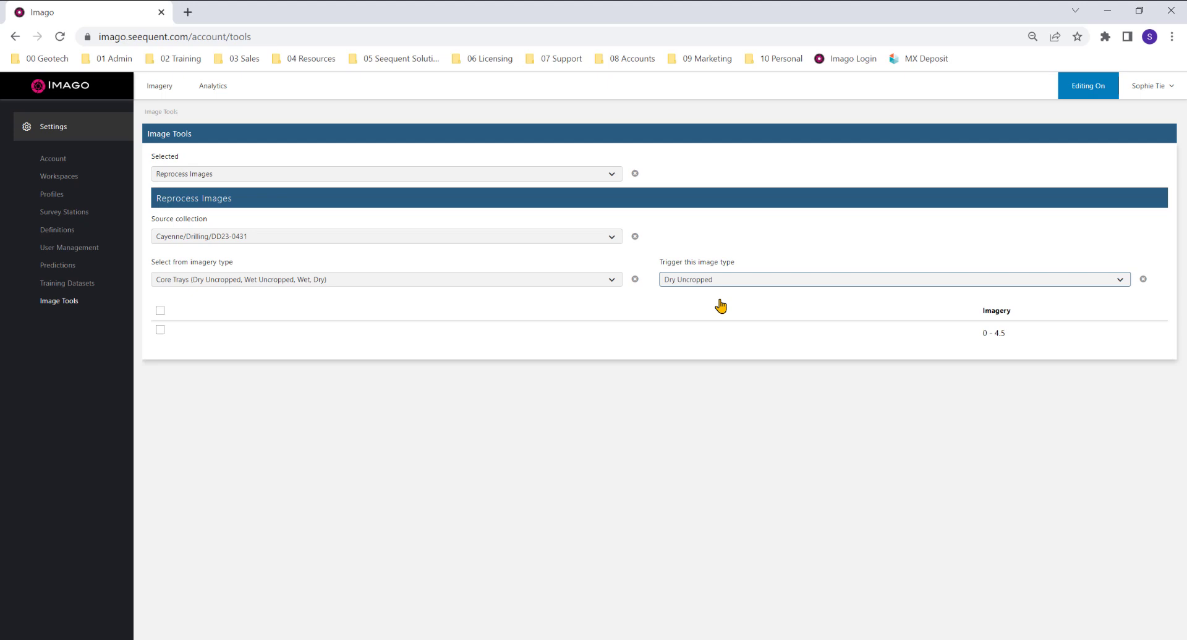
click(160, 310)
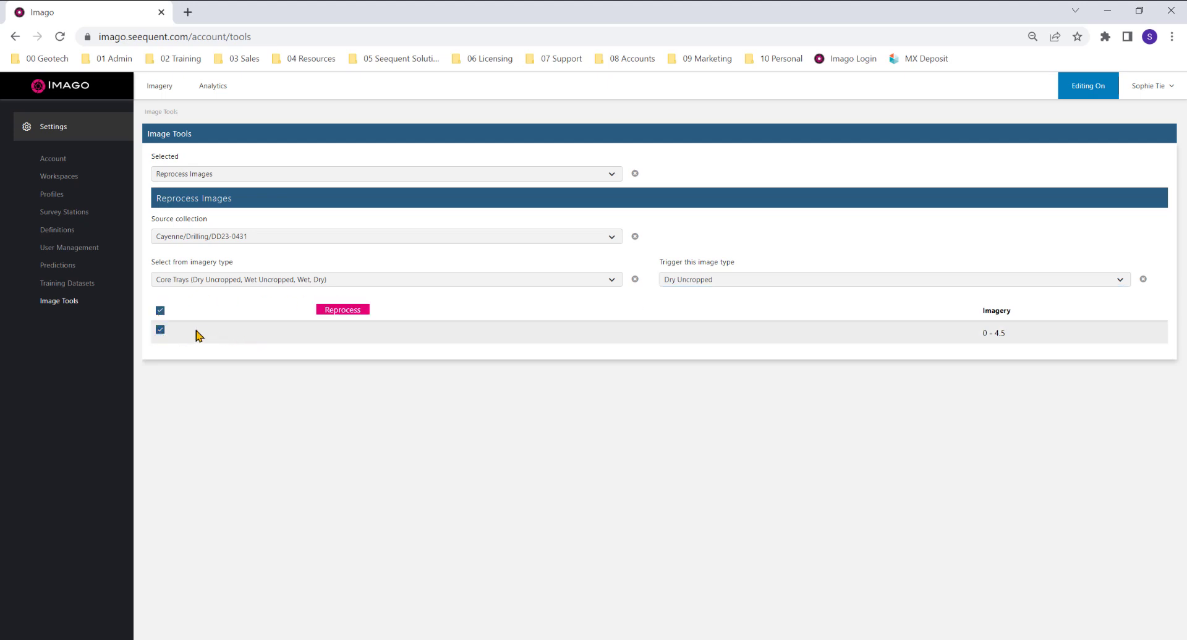
mouse_move(210, 335)
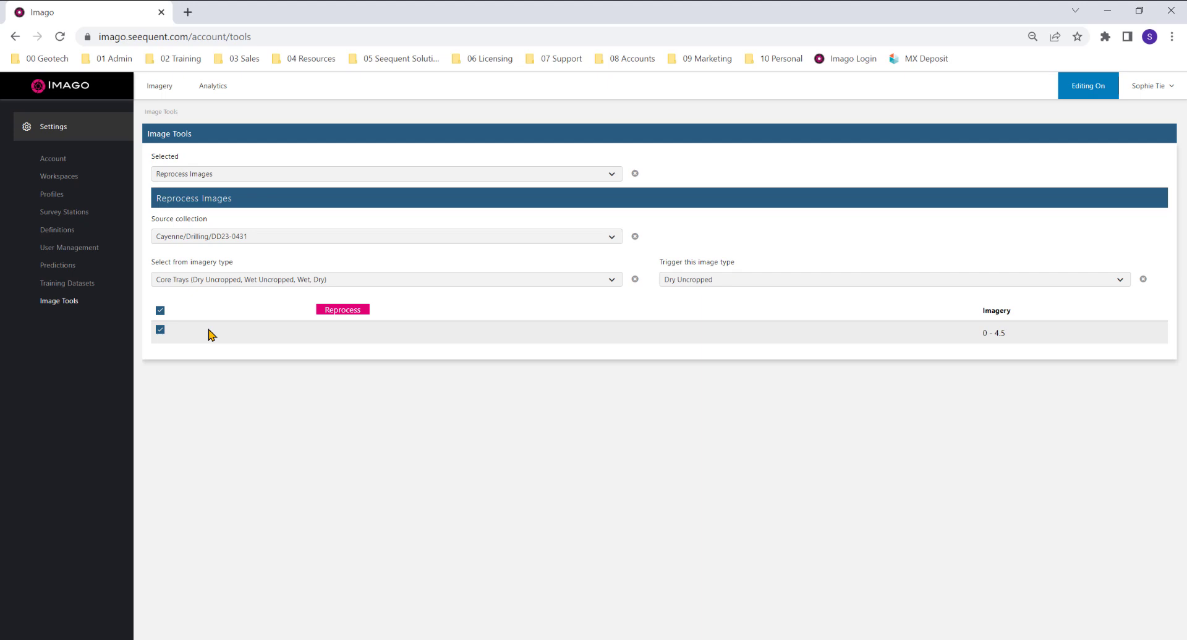
click(342, 309)
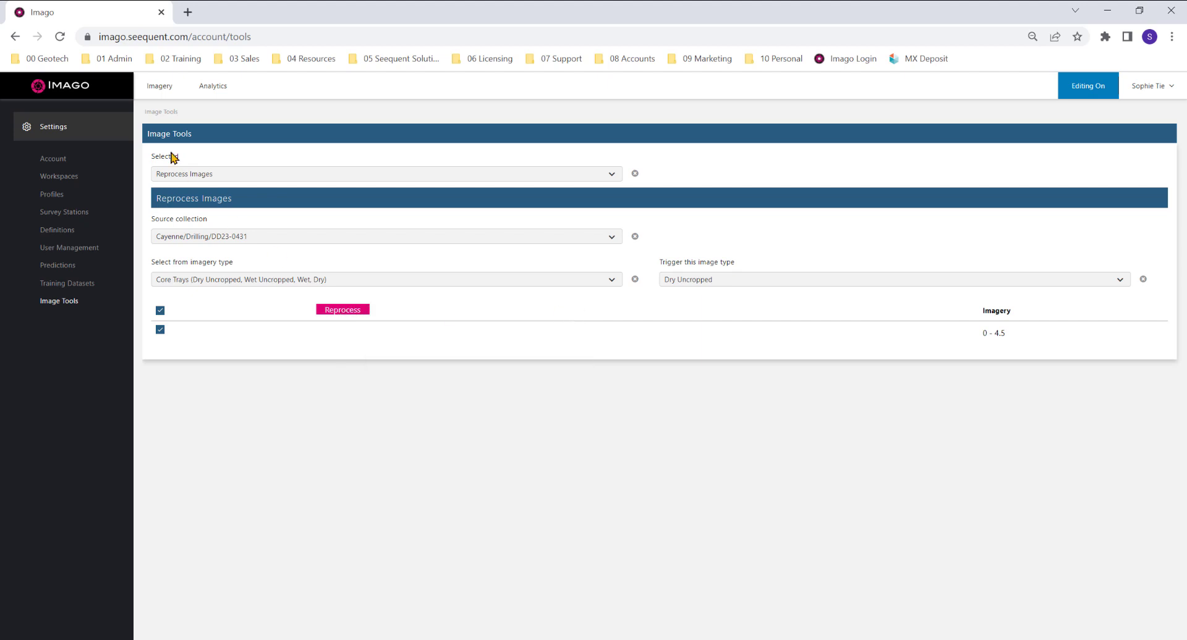
click(159, 85)
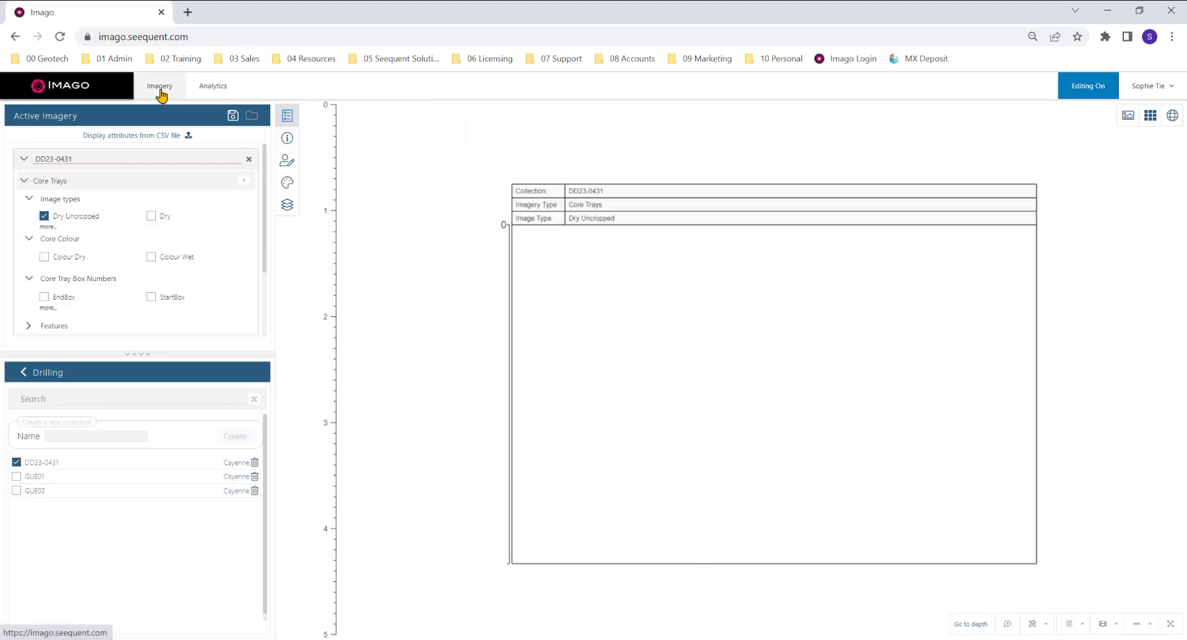